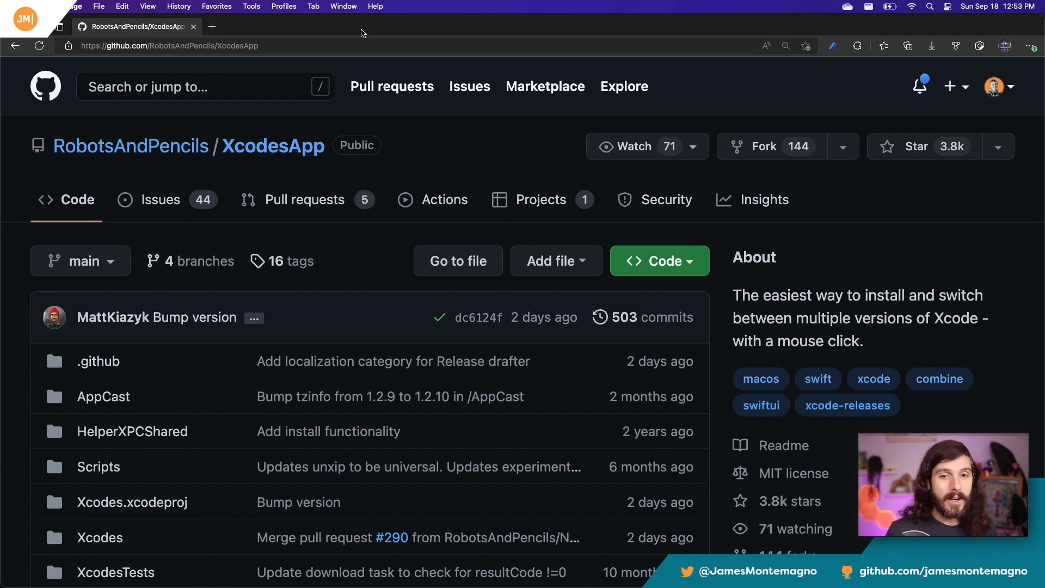
Scroll the XcodesApp README down to its Installation and Download a release sections
scroll("down", 3)
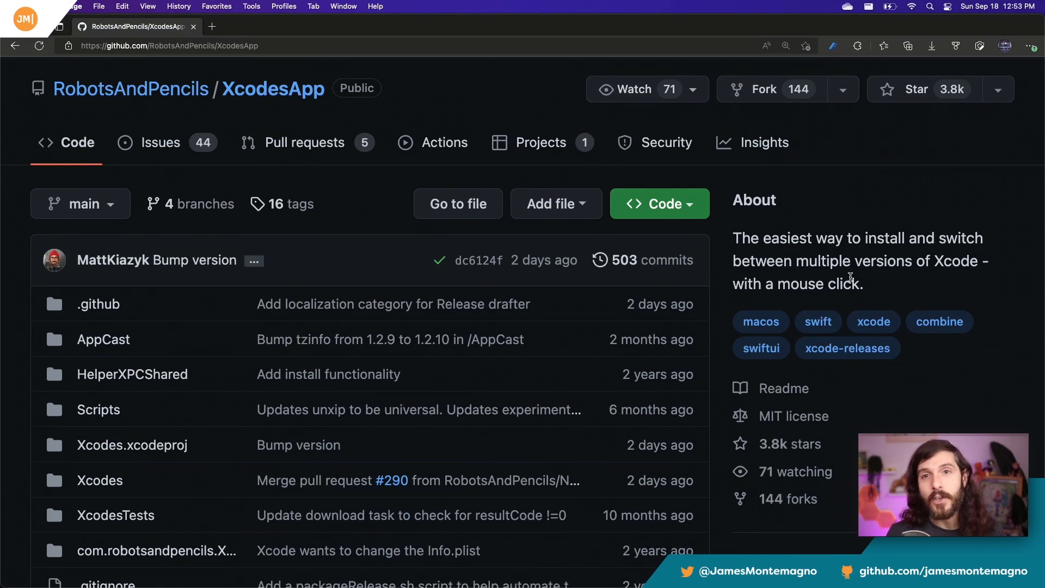
scroll("down", 3)
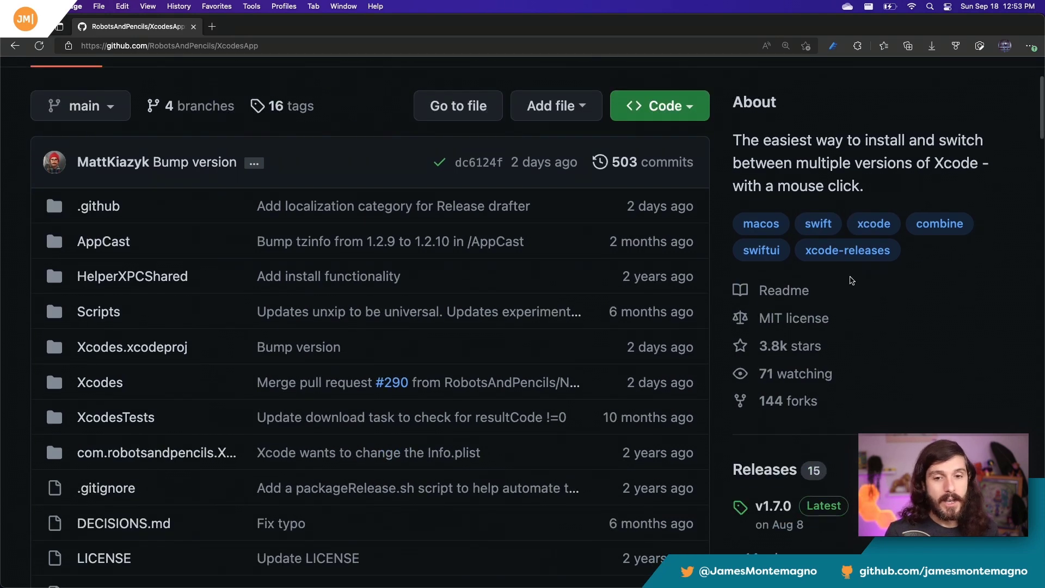
scroll("down", 3)
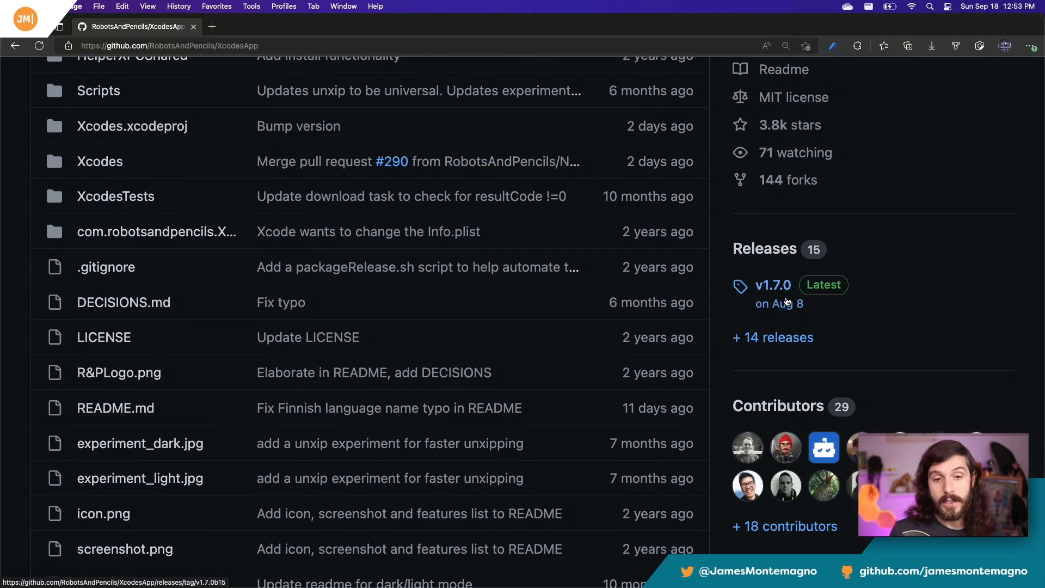
scroll("down", 3)
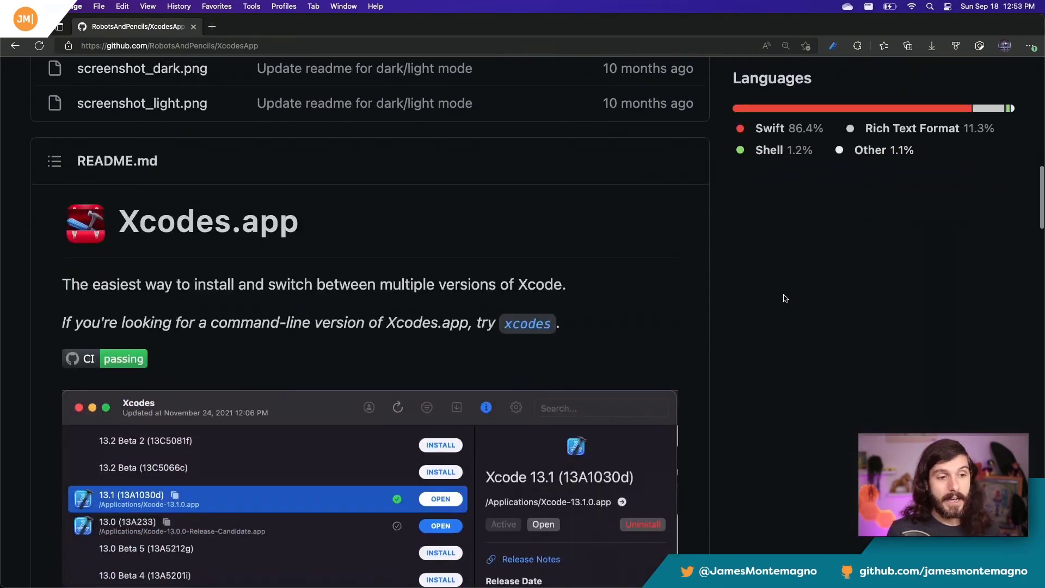
scroll("down", 3)
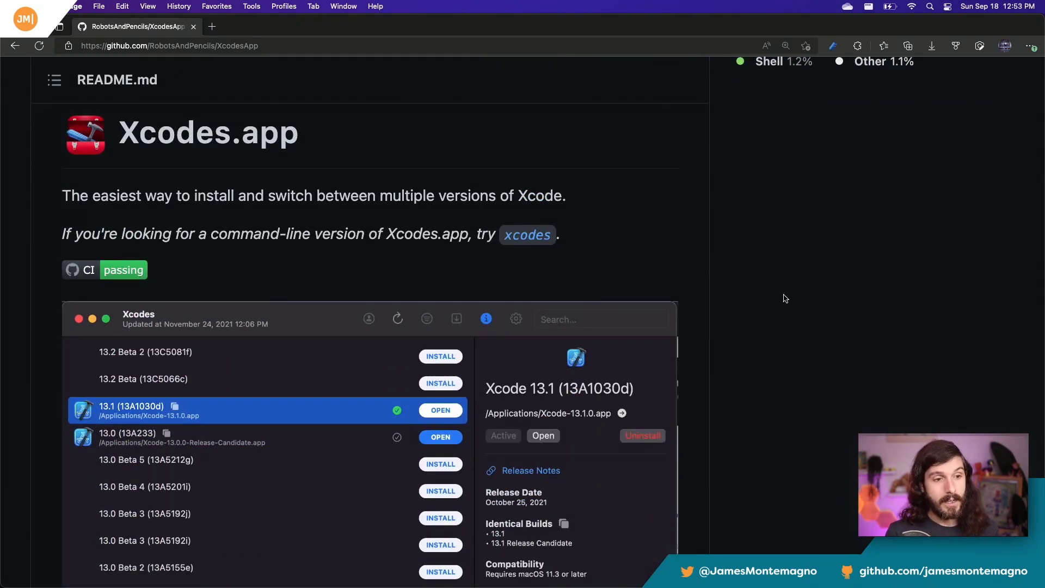
scroll("down", 3)
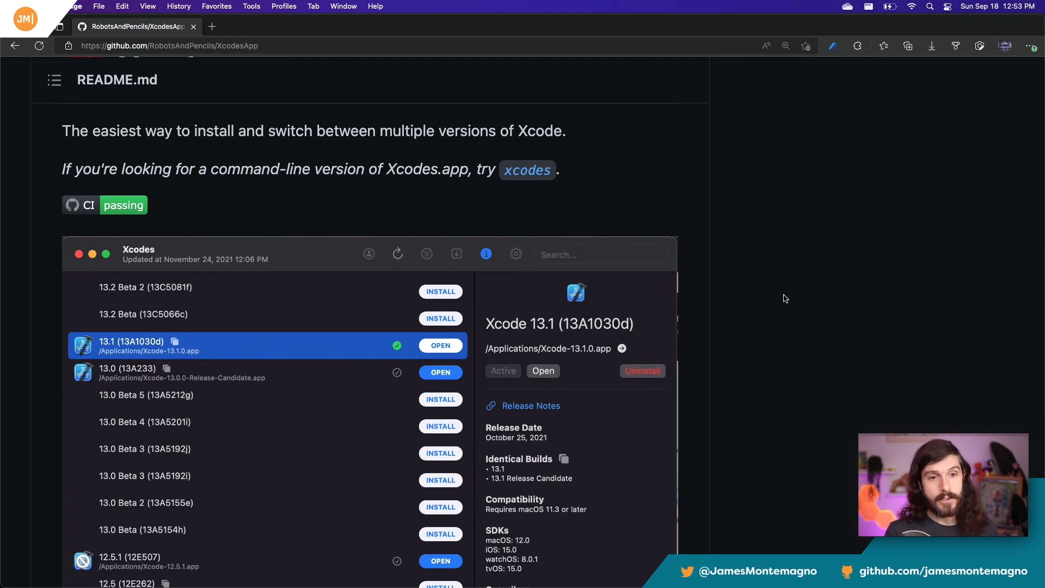
scroll("down", 3)
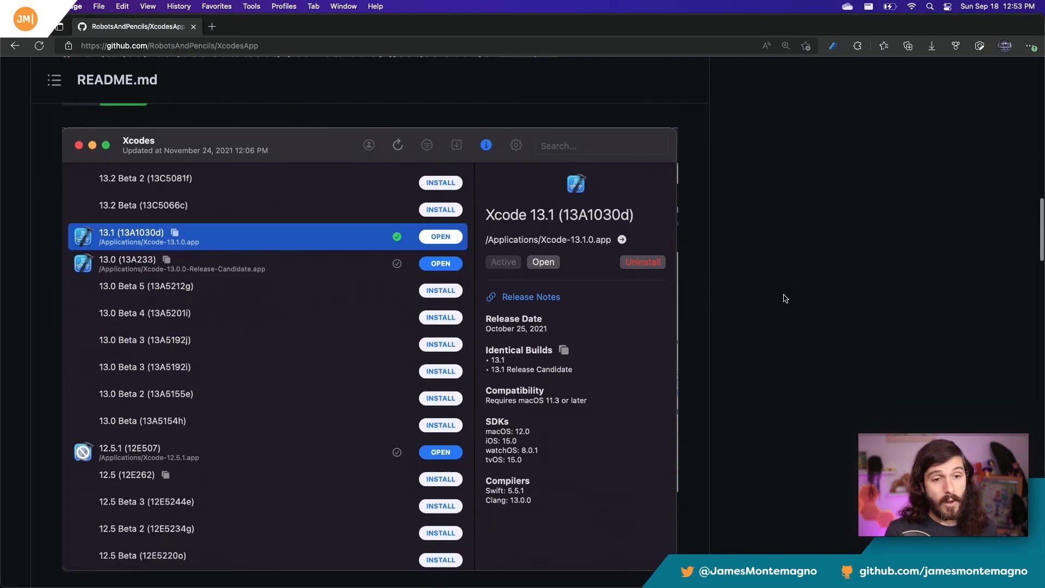
scroll("down", 3)
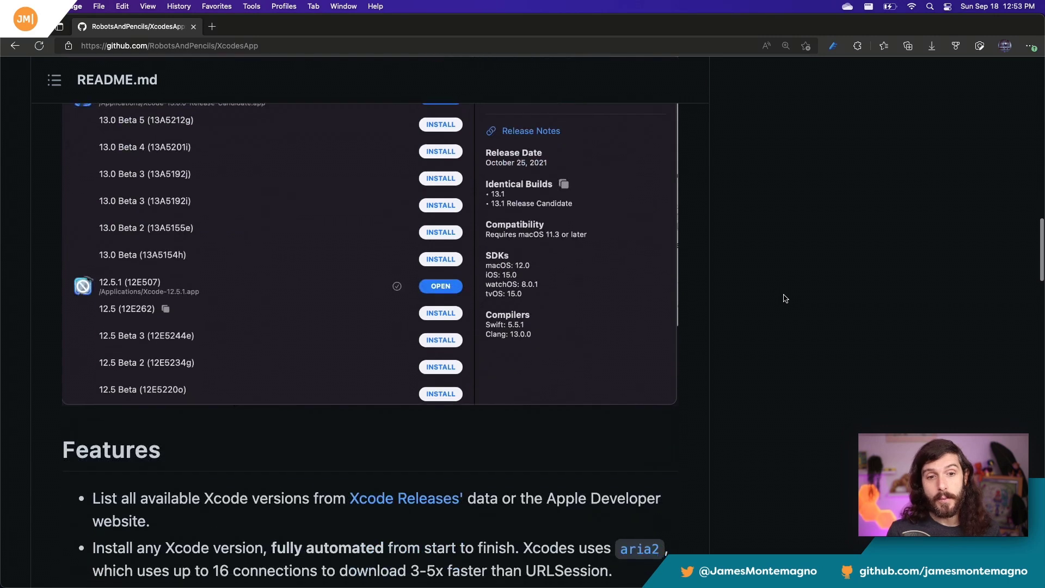
scroll("down", 3)
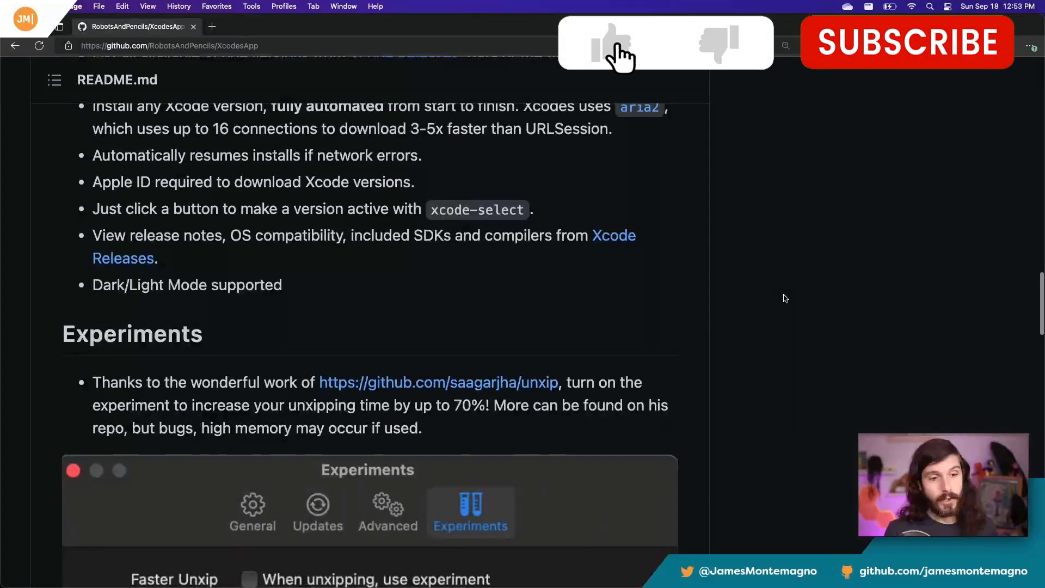
scroll("down", 3)
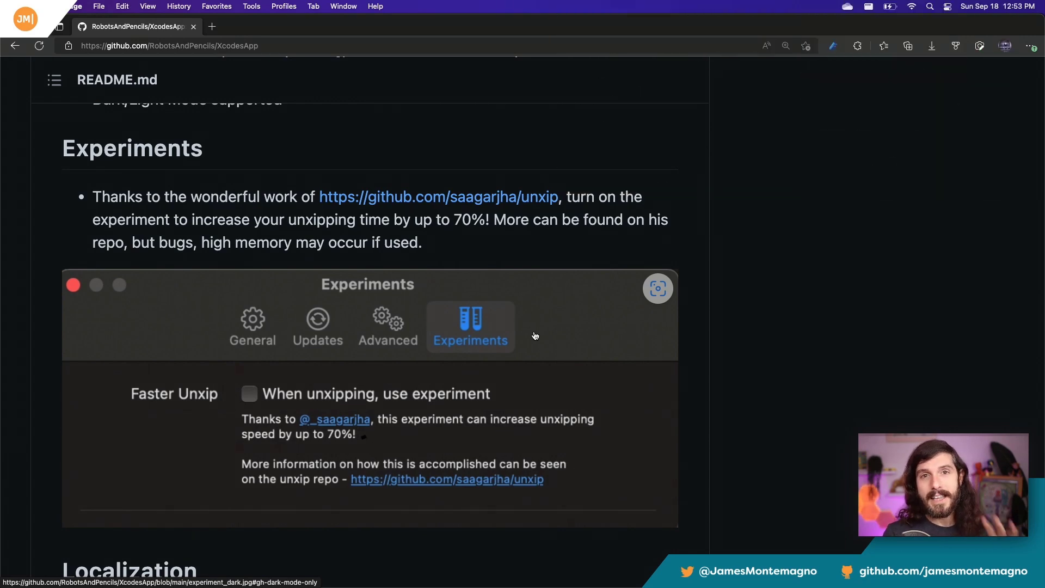
scroll("down", 3)
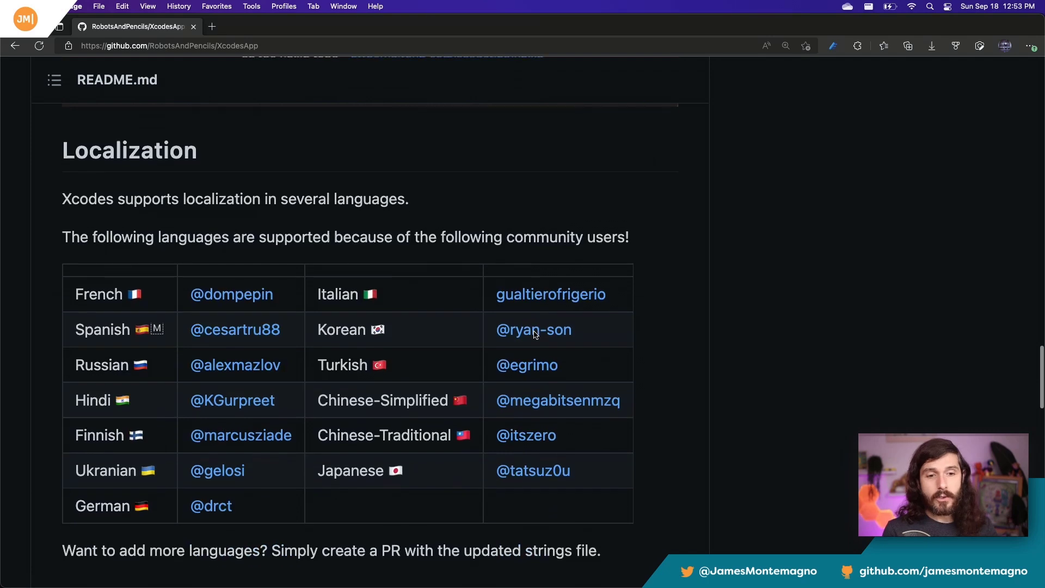
scroll("down", 3)
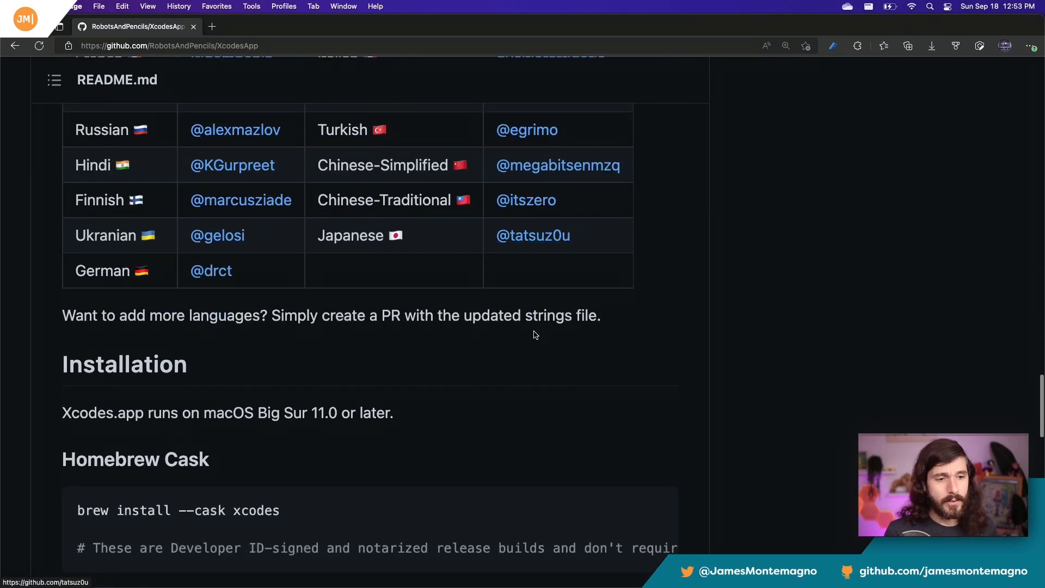
scroll("down", 3)
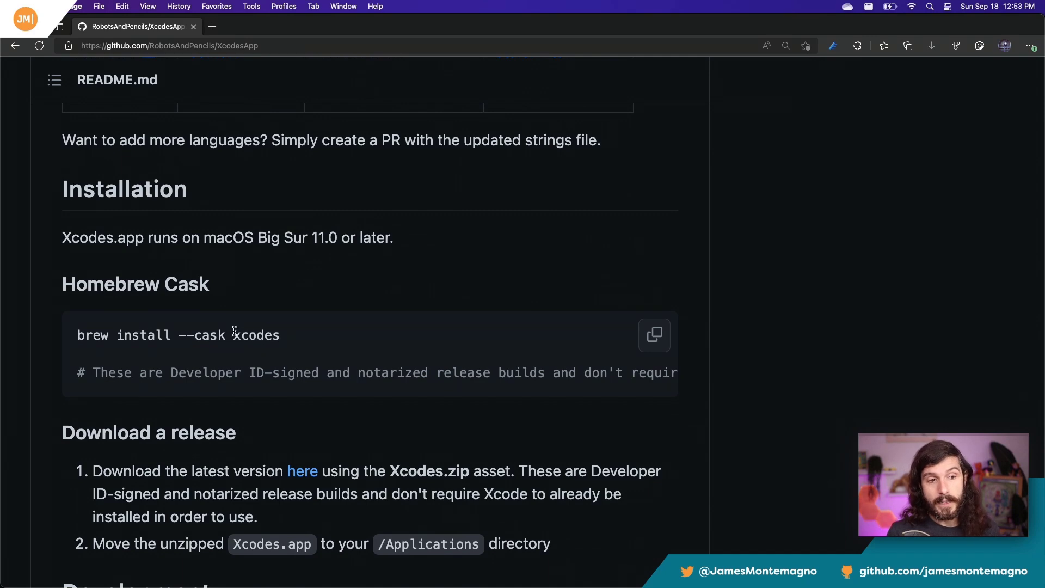
scroll("down", 3)
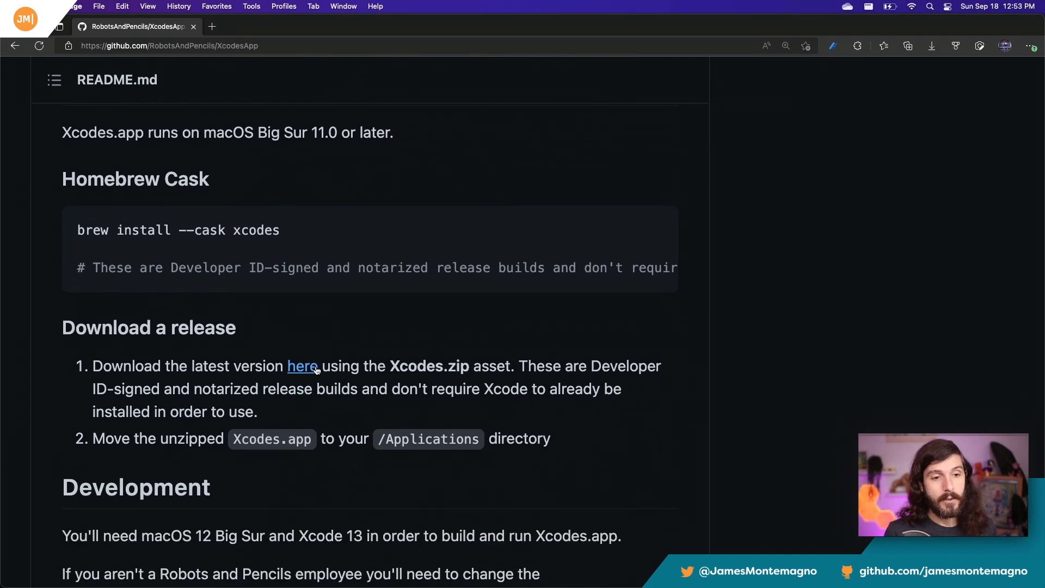
Follow the 'here' link to the v1.7.0 release and scroll to the Xcodes.zip asset
left_click(302, 366)
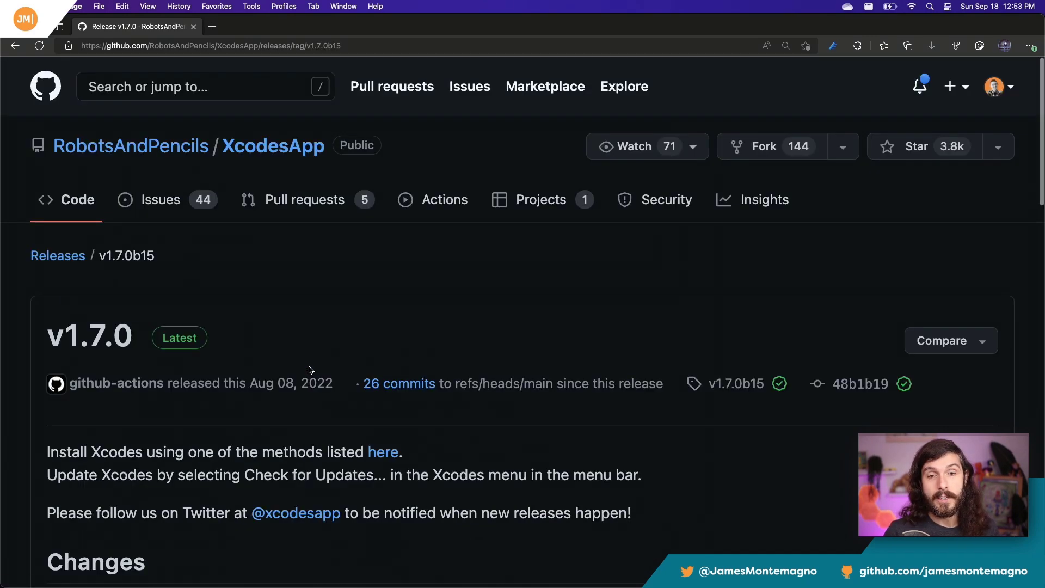
scroll("down", 3)
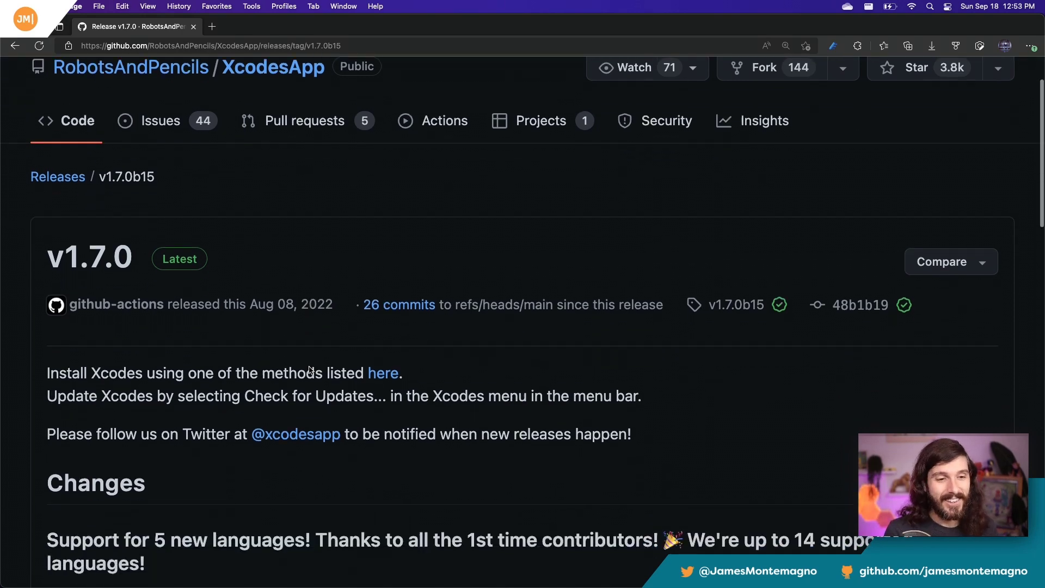
scroll("down", 3)
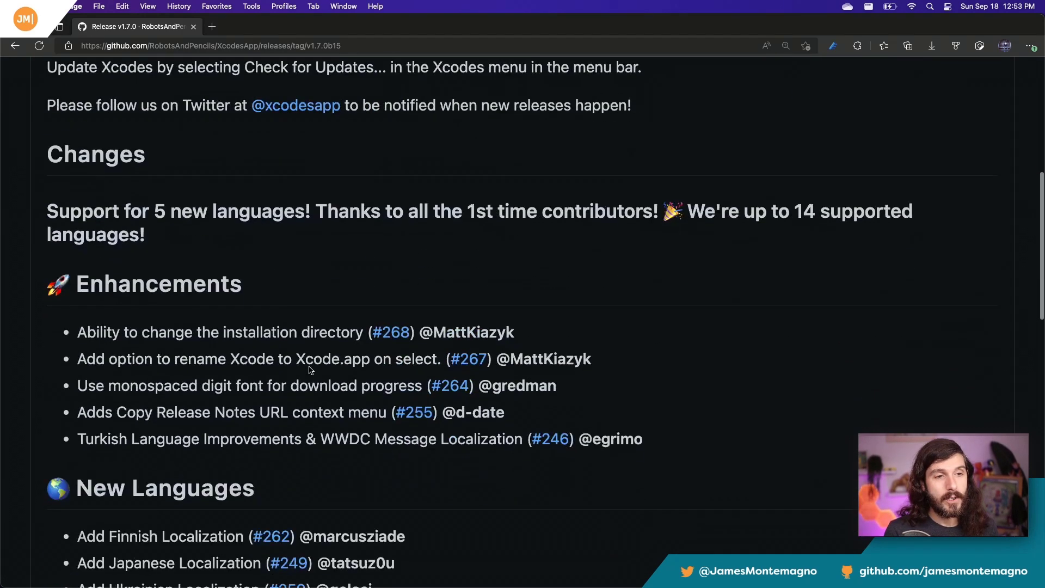
scroll("down", 3)
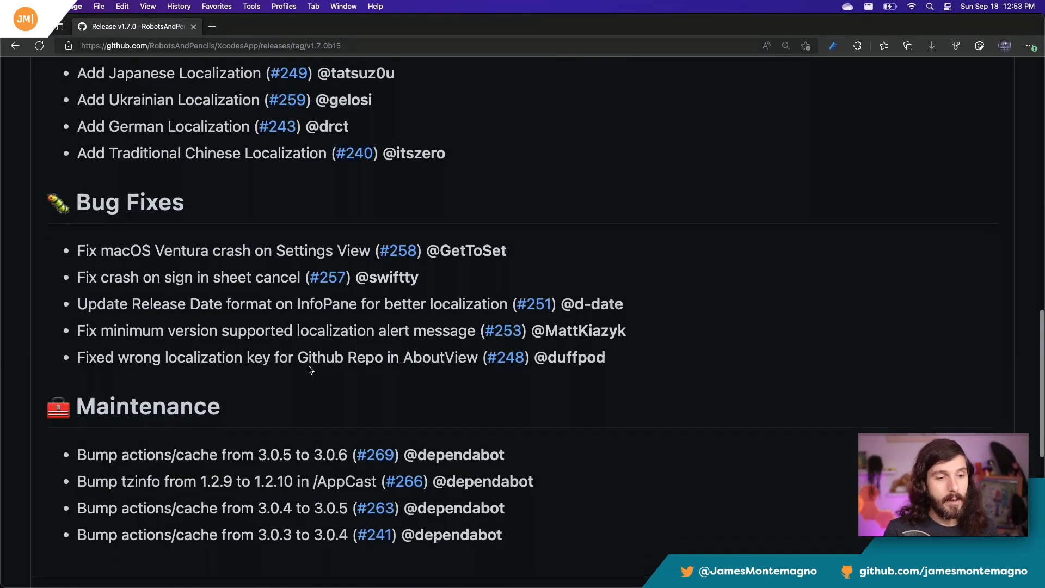
scroll("down", 3)
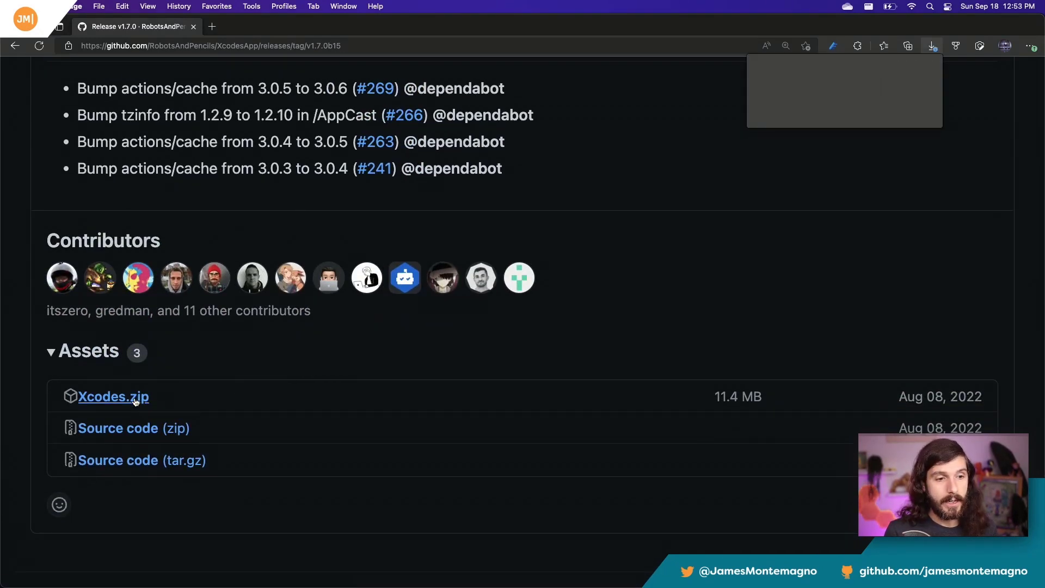
Download Xcodes.zip with Save As into the Downloads folder
left_click(113, 395)
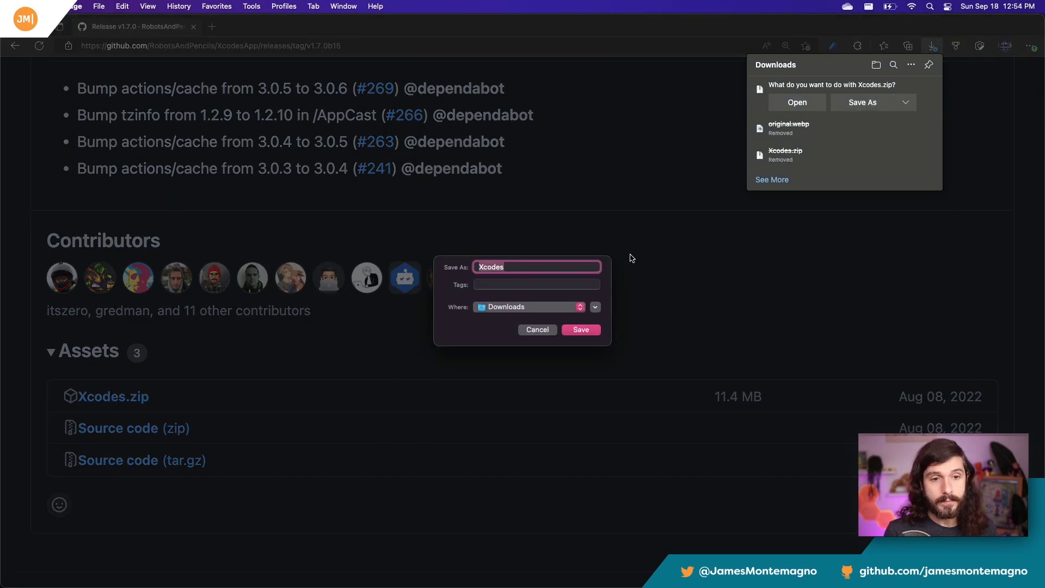
left_click(579, 329)
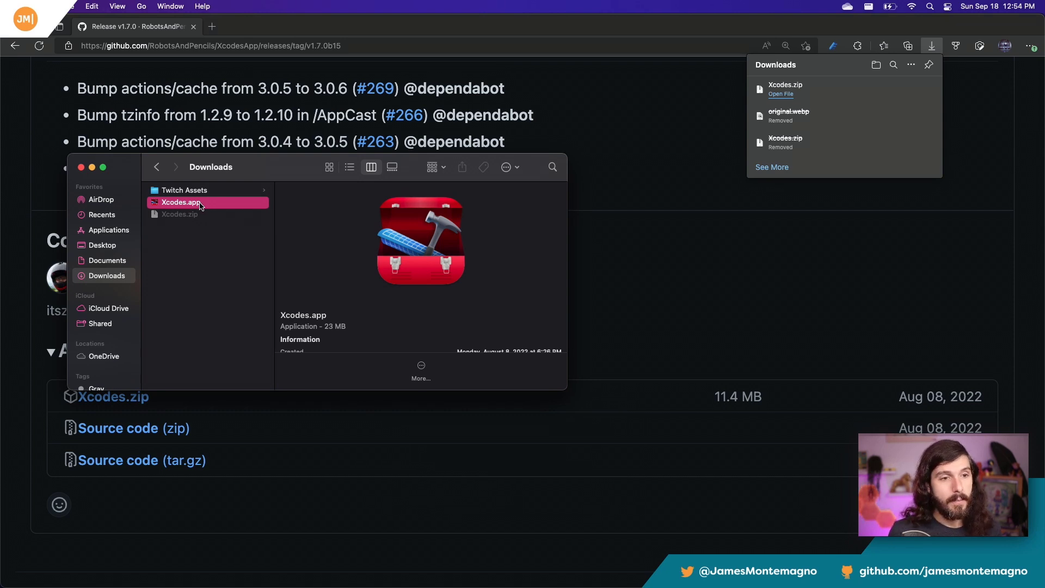
Launch Xcodes.app from Downloads and approve the internet-download security prompt
double_click(181, 202)
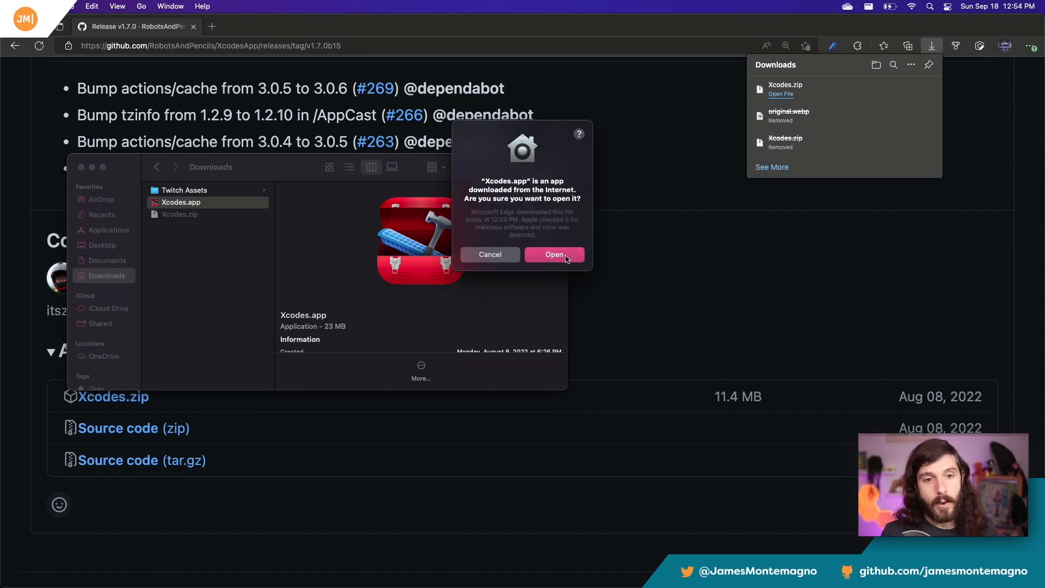
left_click(554, 254)
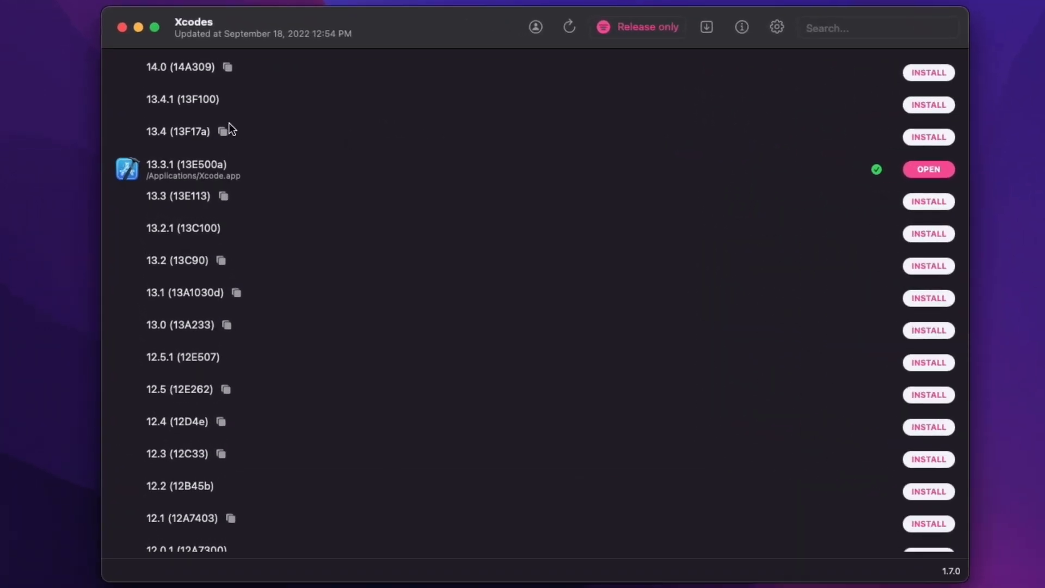
Select the installed 13.3.1 and the 14.0 entries, then scroll through the release list
left_click(466, 169)
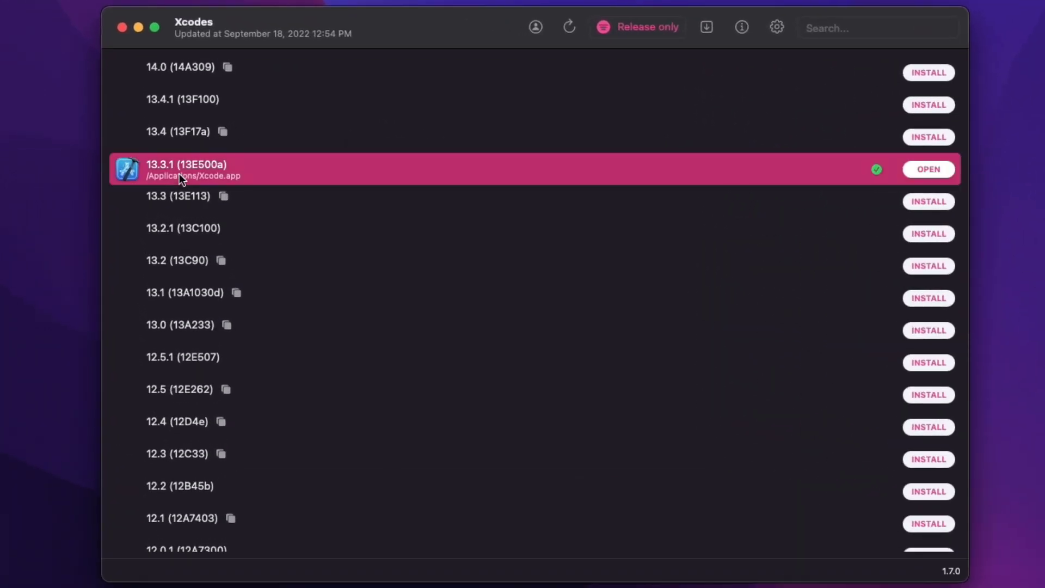
mouse_move(140, 188)
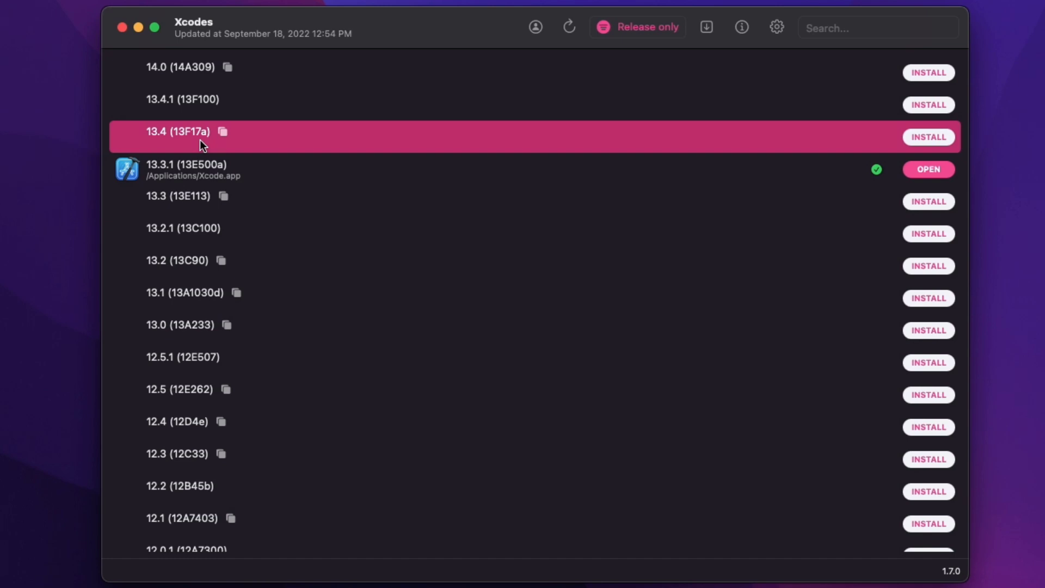
mouse_move(197, 241)
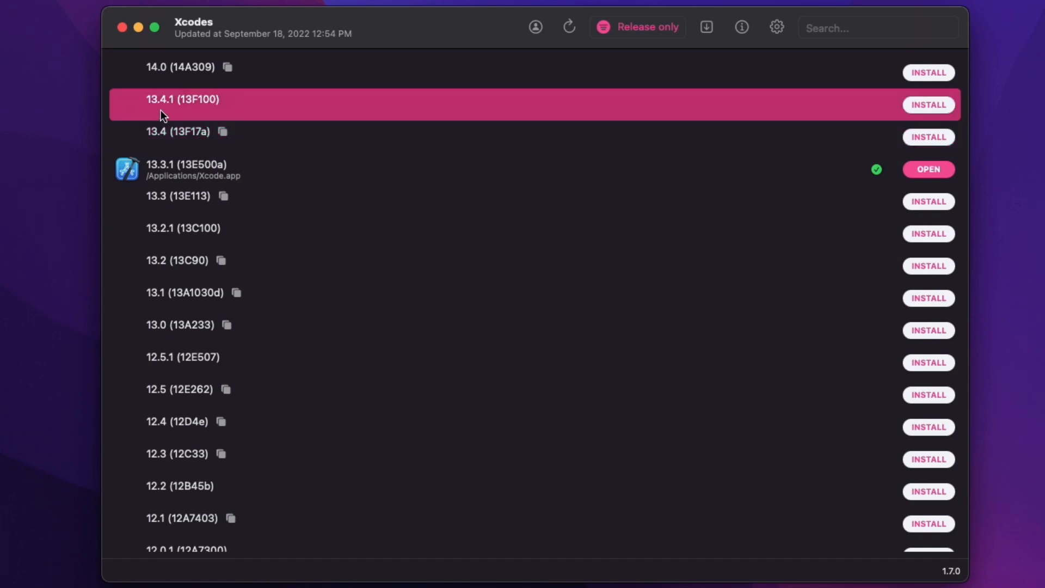
mouse_move(186, 75)
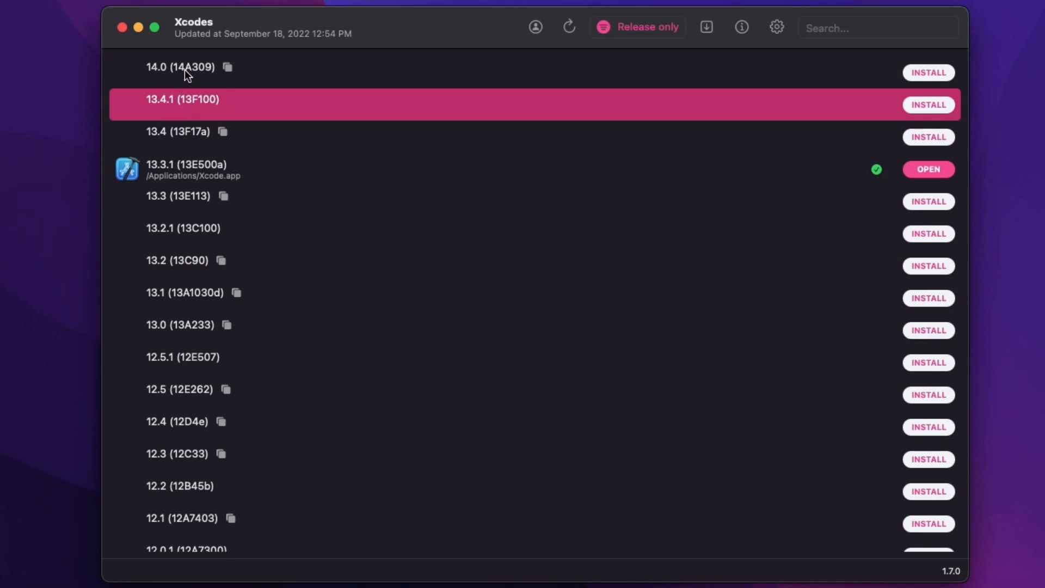
left_click(180, 72)
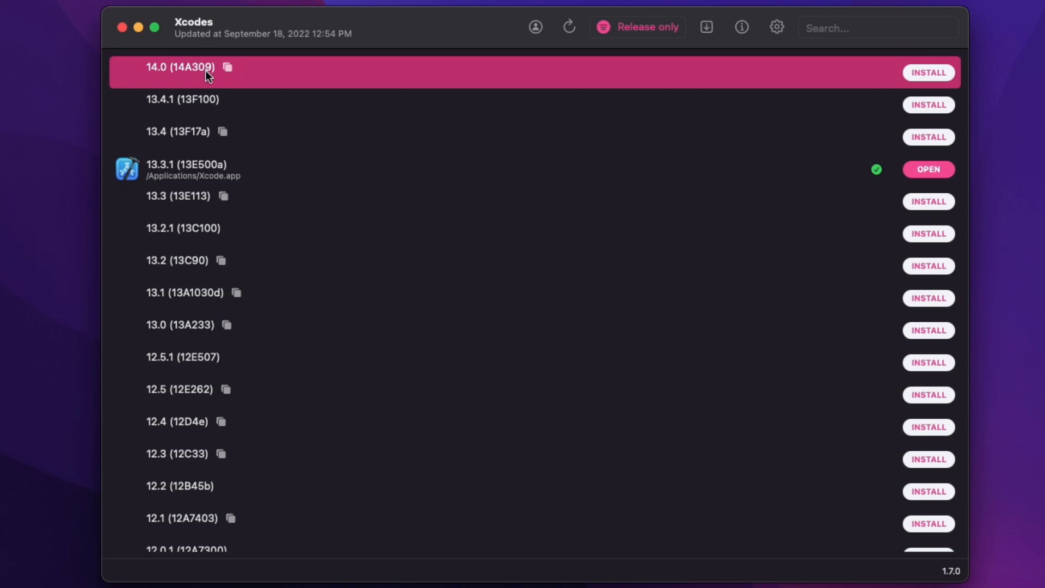
scroll("down", 3)
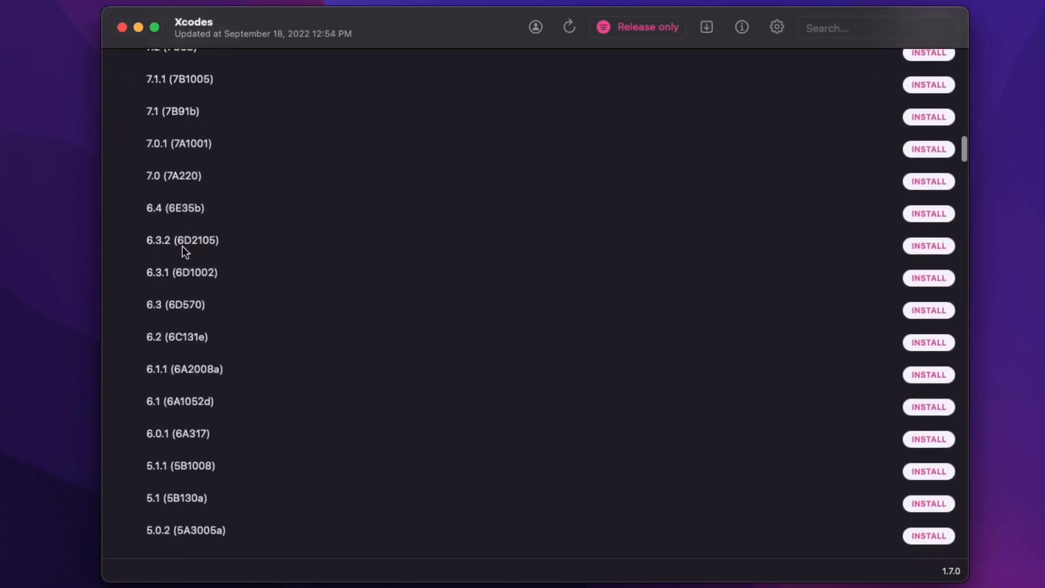
scroll("down", 3)
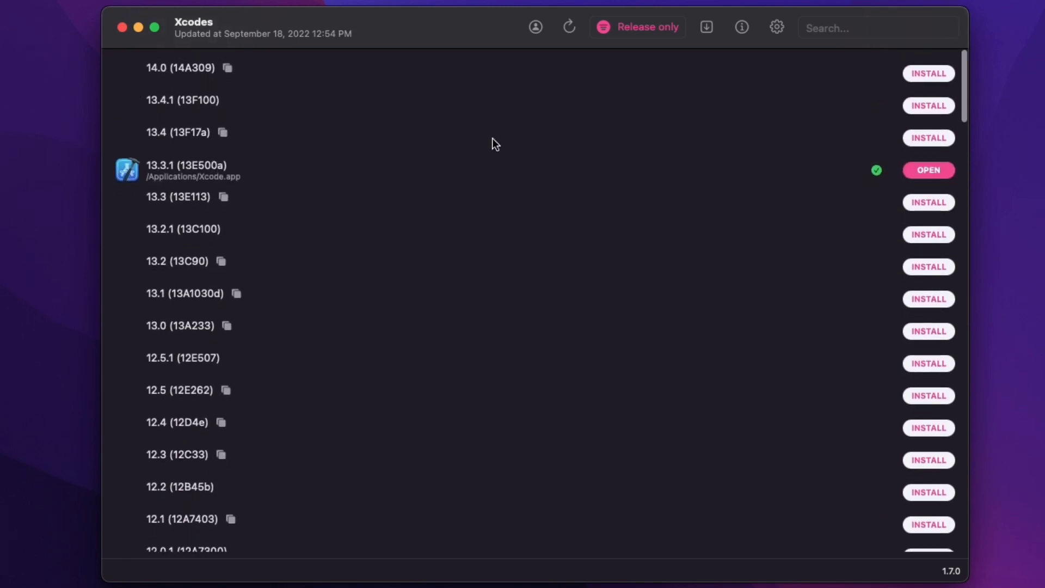
Cycle the version filter through Beta only, All and Release only
left_click(636, 28)
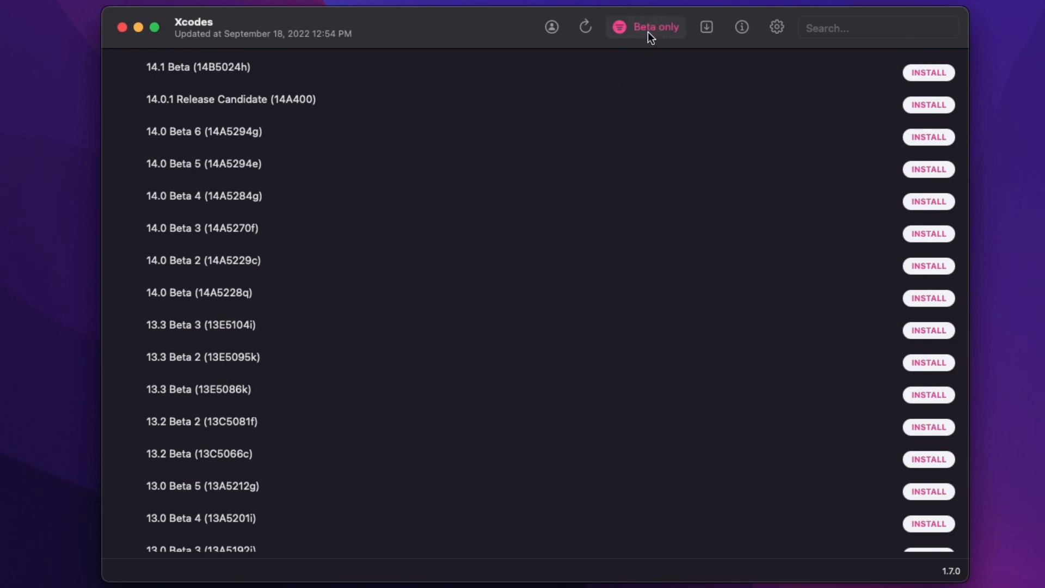
left_click(644, 28)
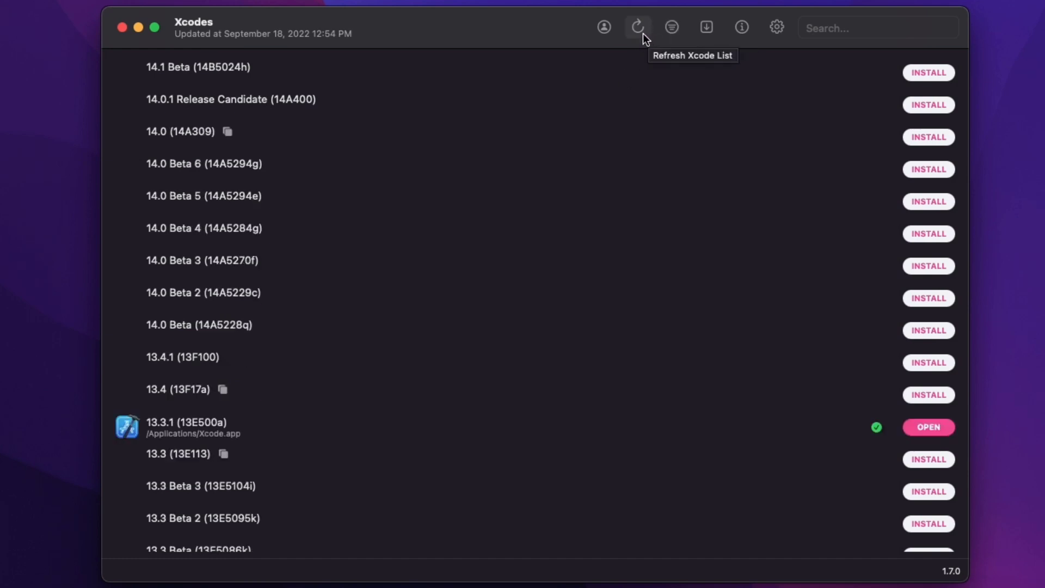
left_click(636, 27)
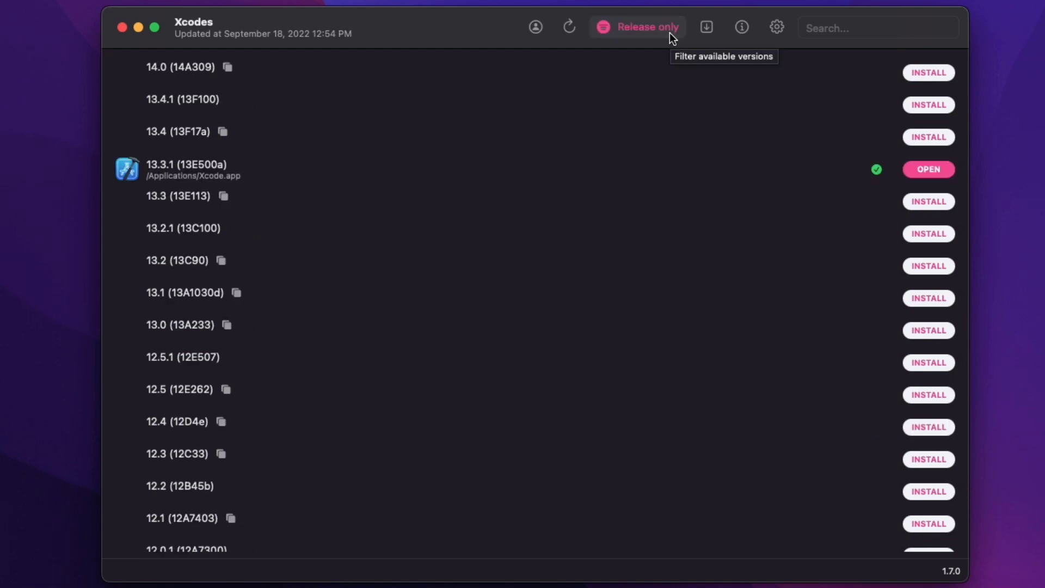
left_click(637, 28)
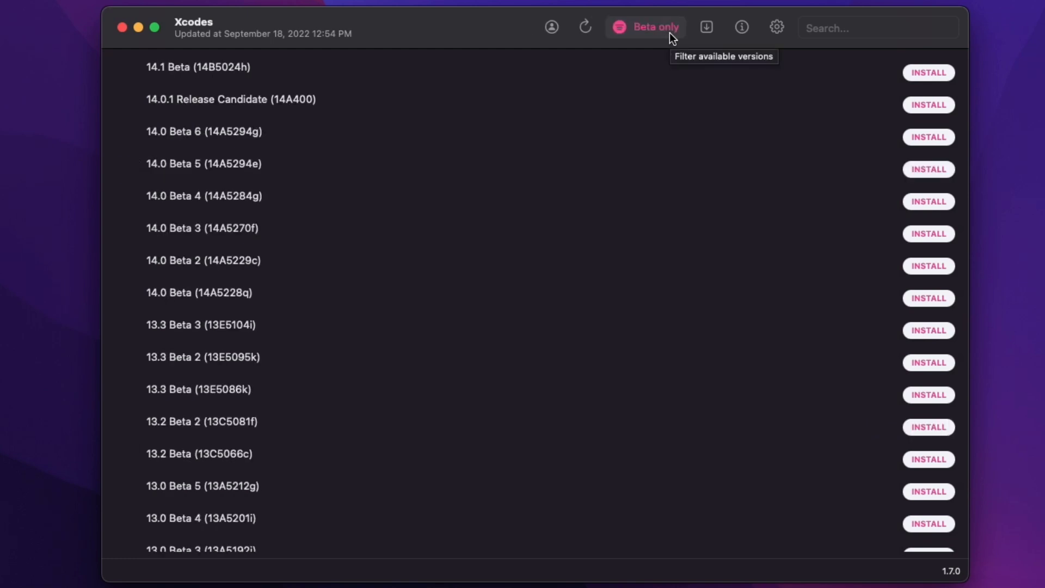
left_click(645, 27)
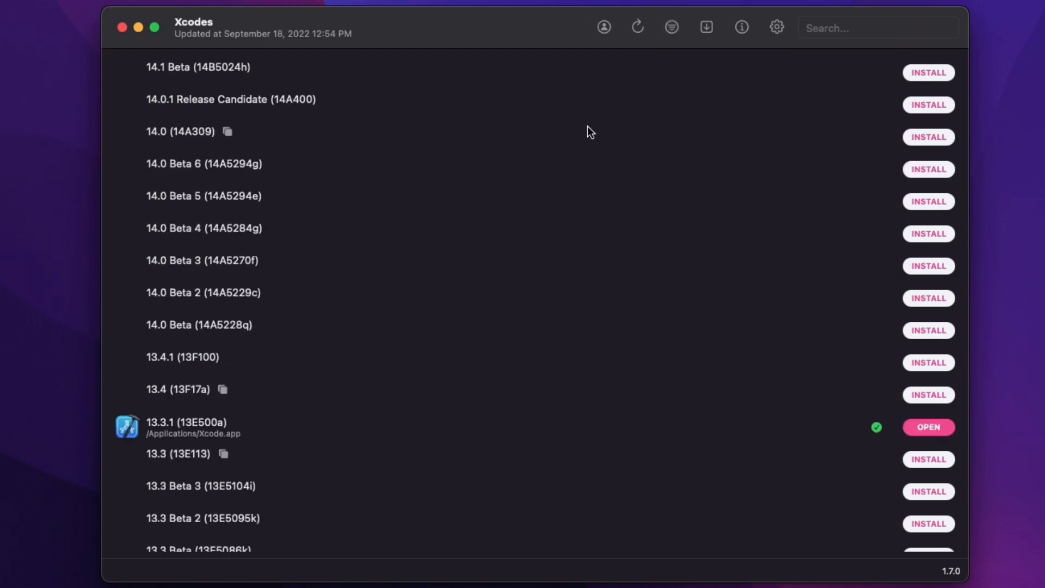
mouse_move(810, 383)
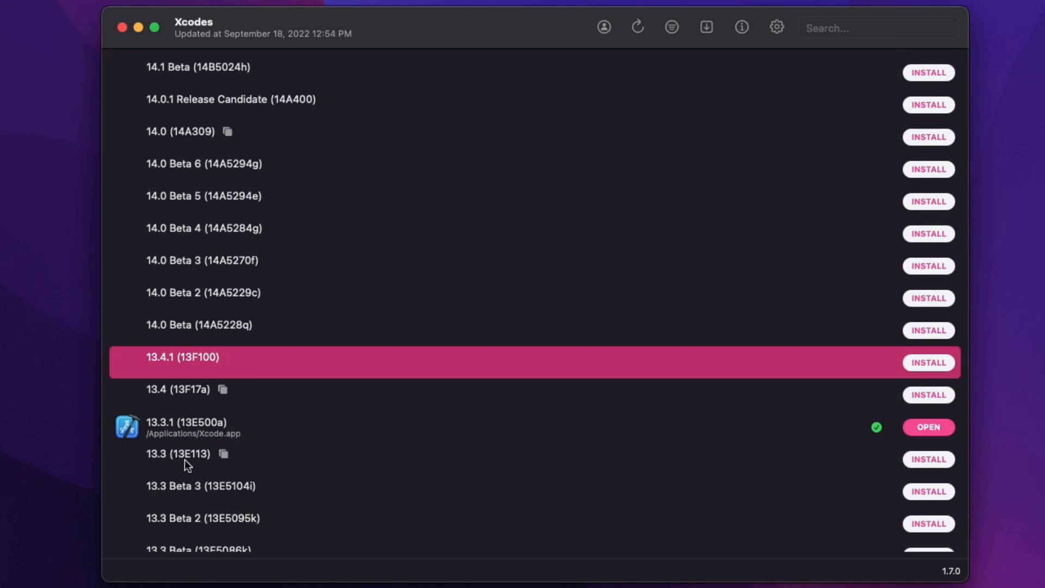
Select the 14.0 and 14.1 Beta entries, then filter to installed versions only
left_click(203, 163)
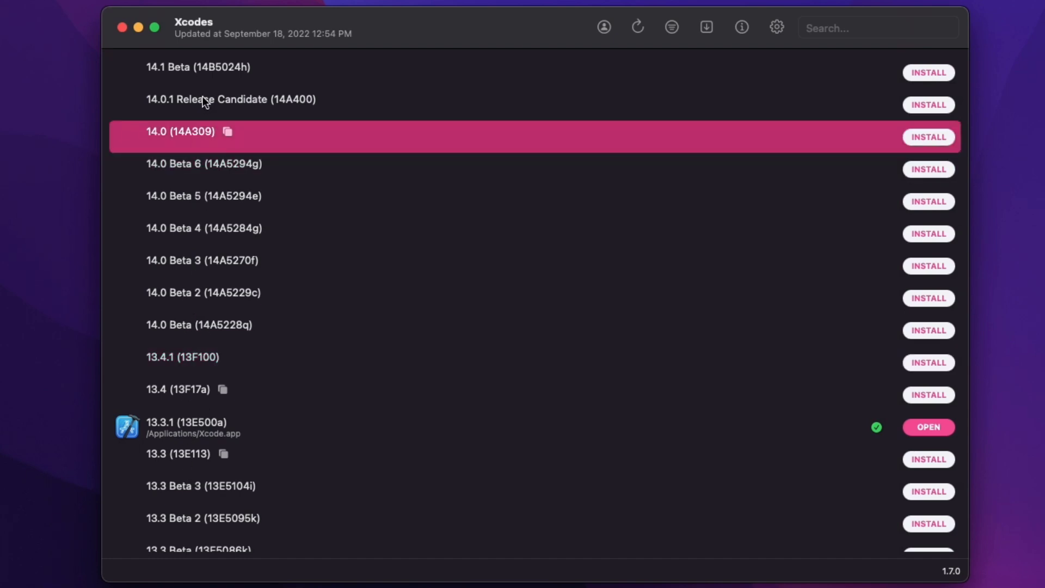
left_click(200, 66)
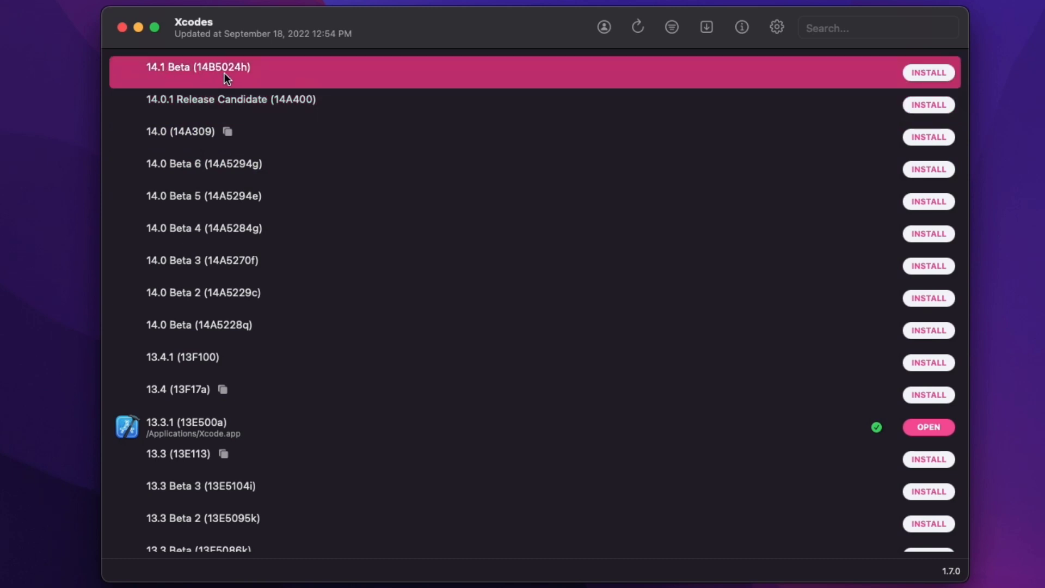
mouse_move(679, 33)
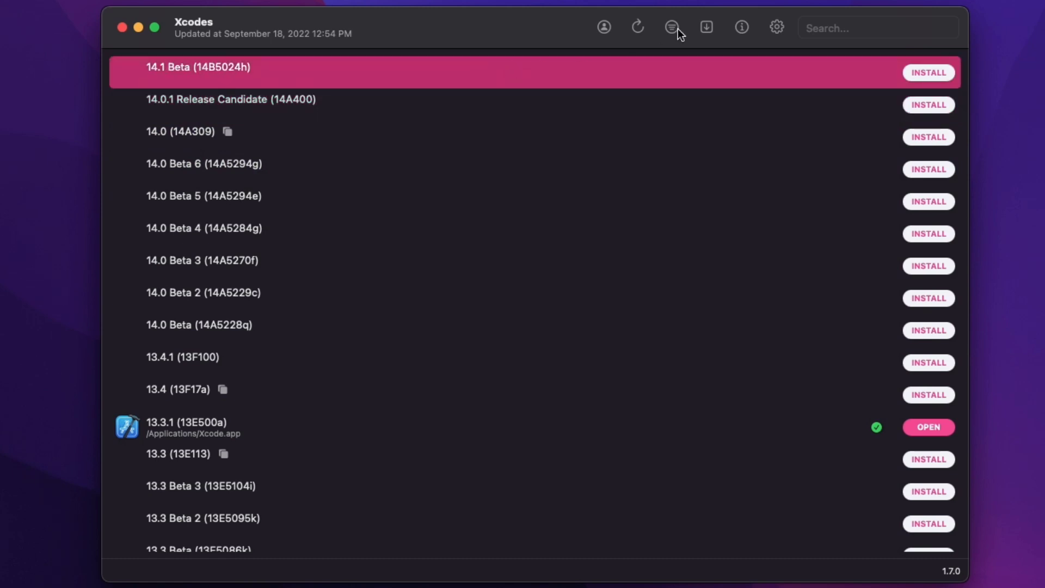
left_click(706, 27)
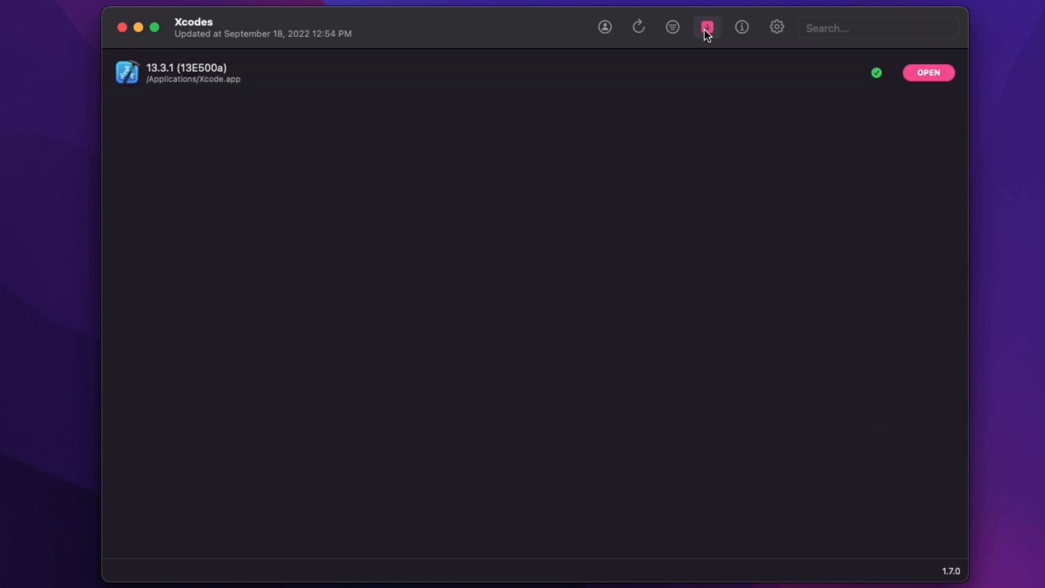
mouse_move(707, 27)
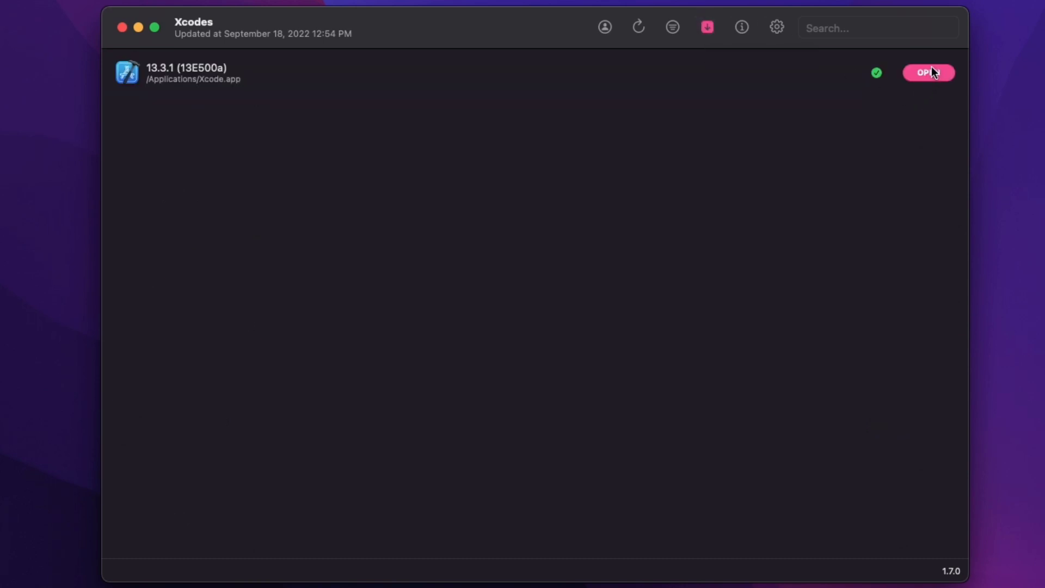
Open Preferences, browse Updates, Advanced and Experiments, then return to General
left_click(776, 27)
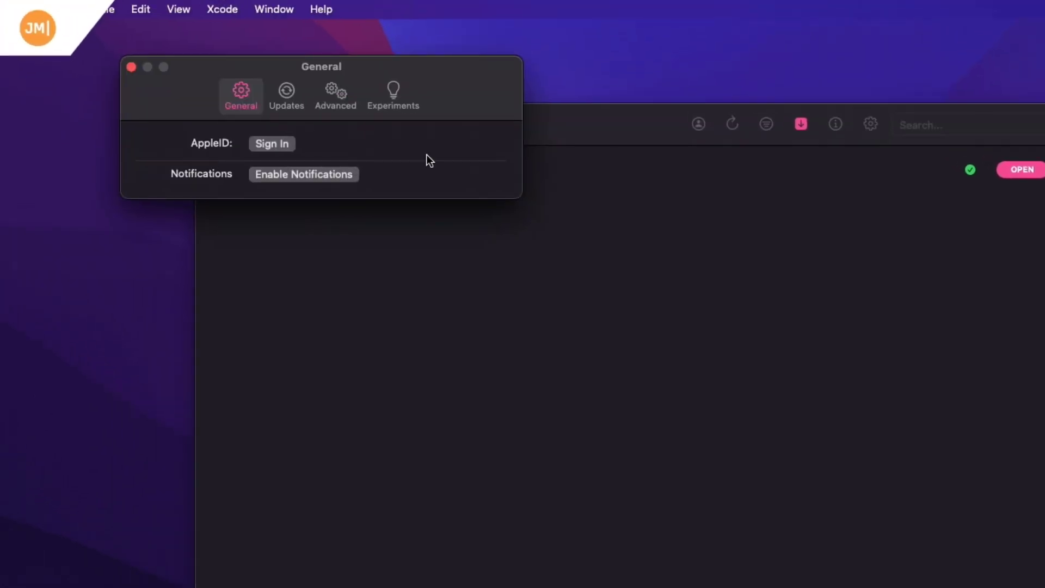
left_click(286, 95)
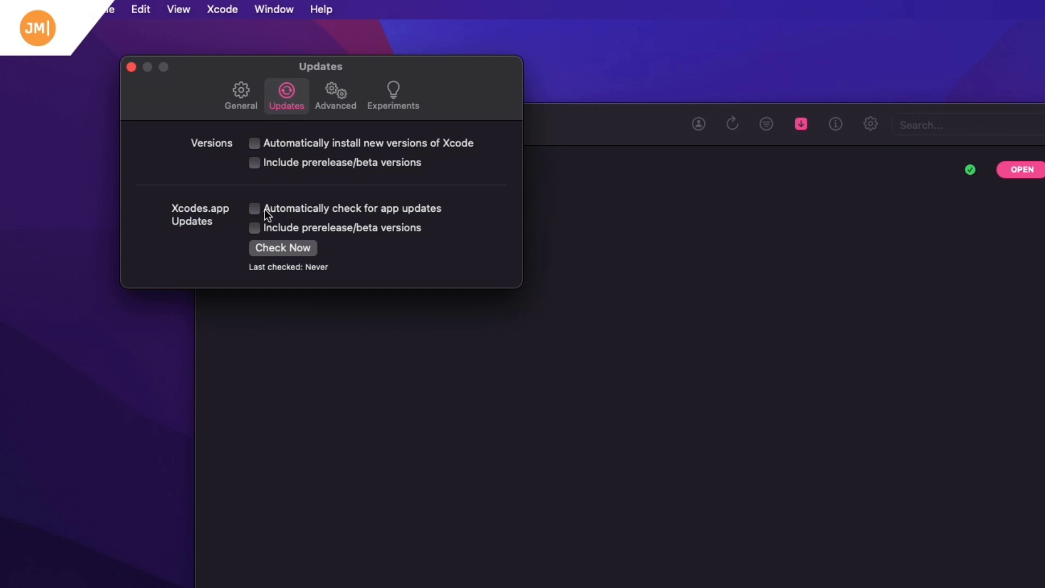
mouse_move(335, 96)
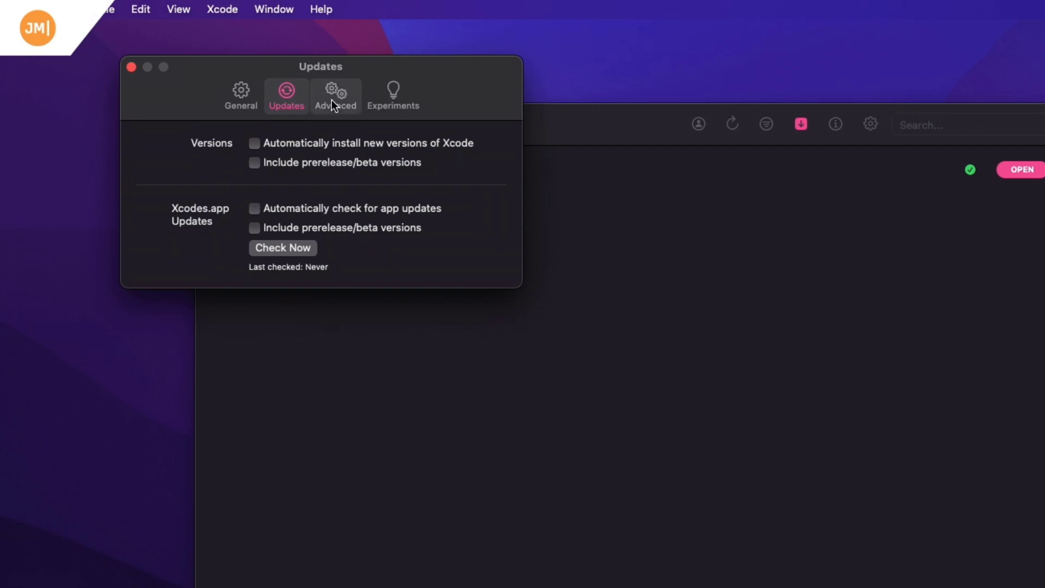
left_click(336, 95)
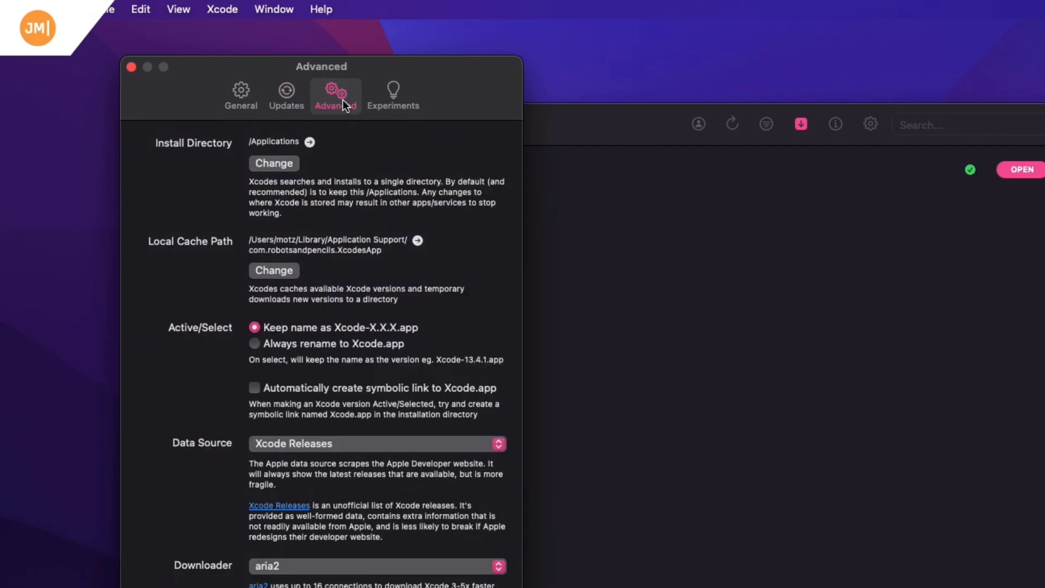
mouse_move(281, 177)
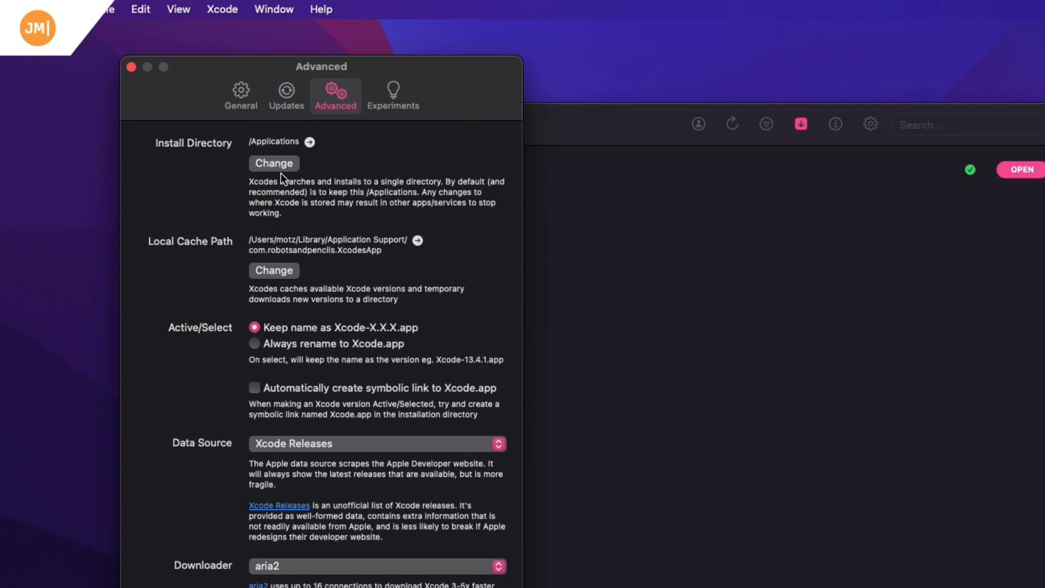
mouse_move(310, 348)
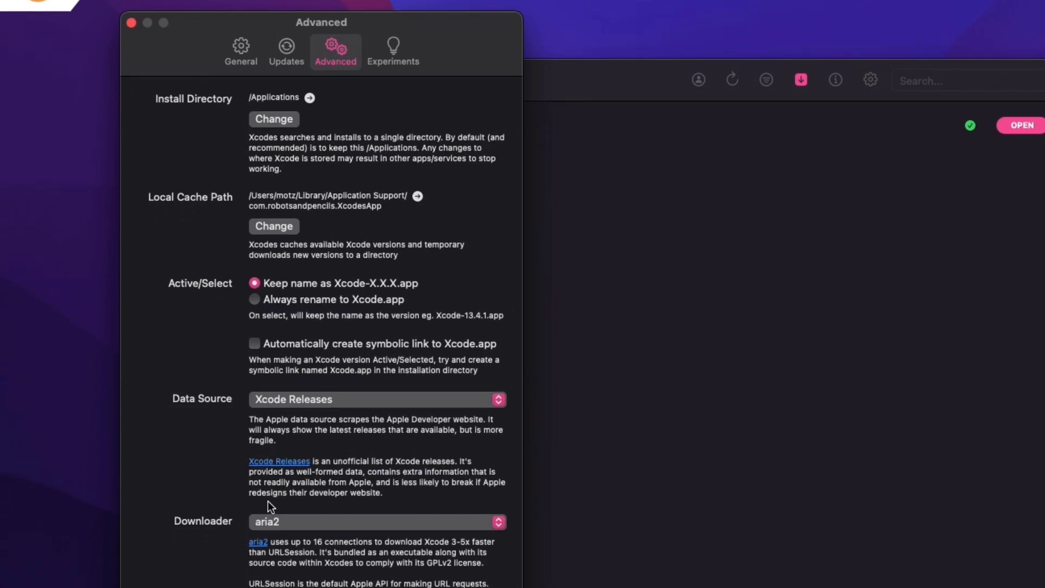
scroll("down", 3)
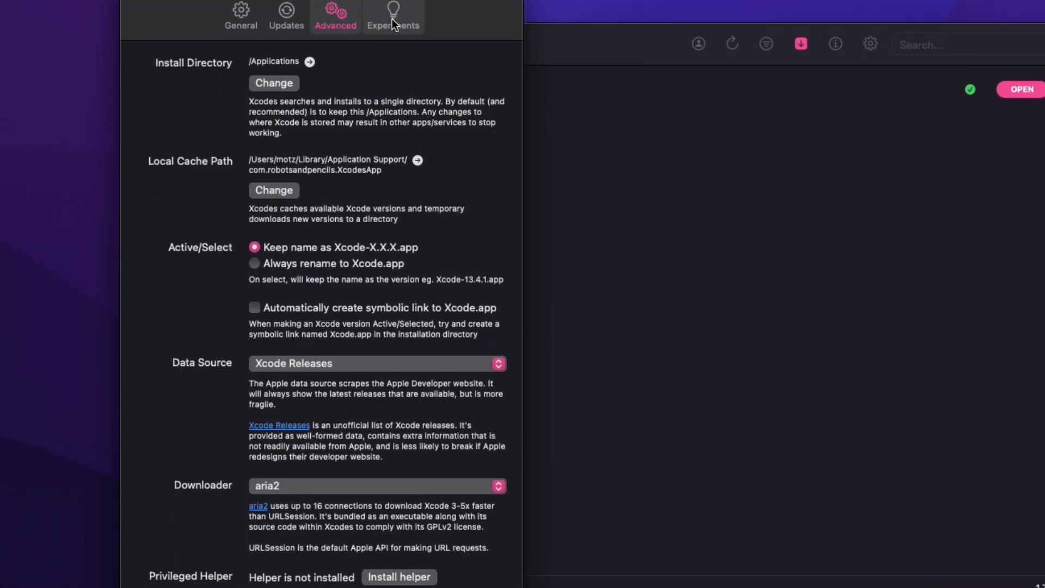
left_click(392, 17)
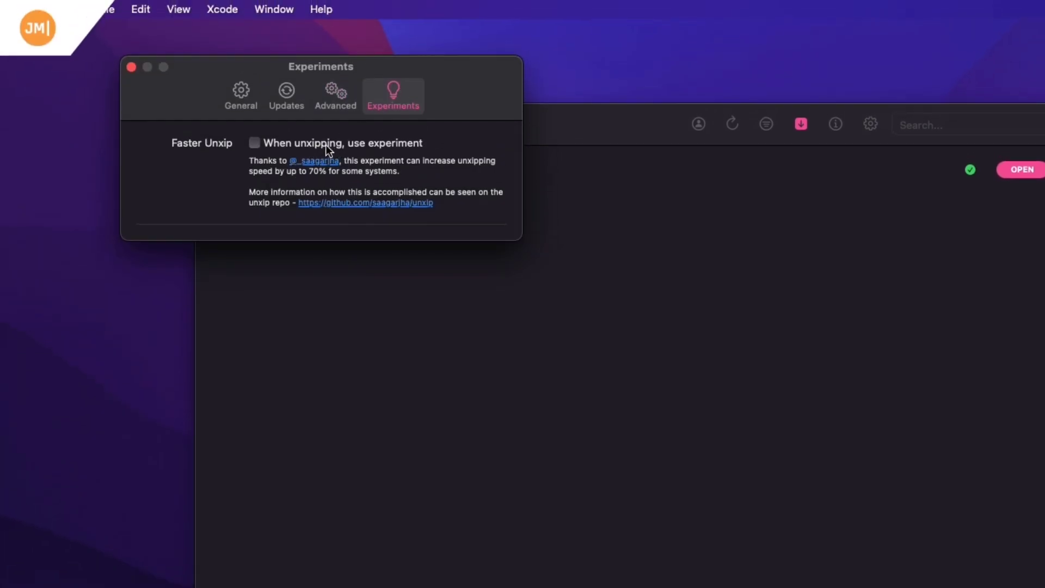
mouse_move(206, 118)
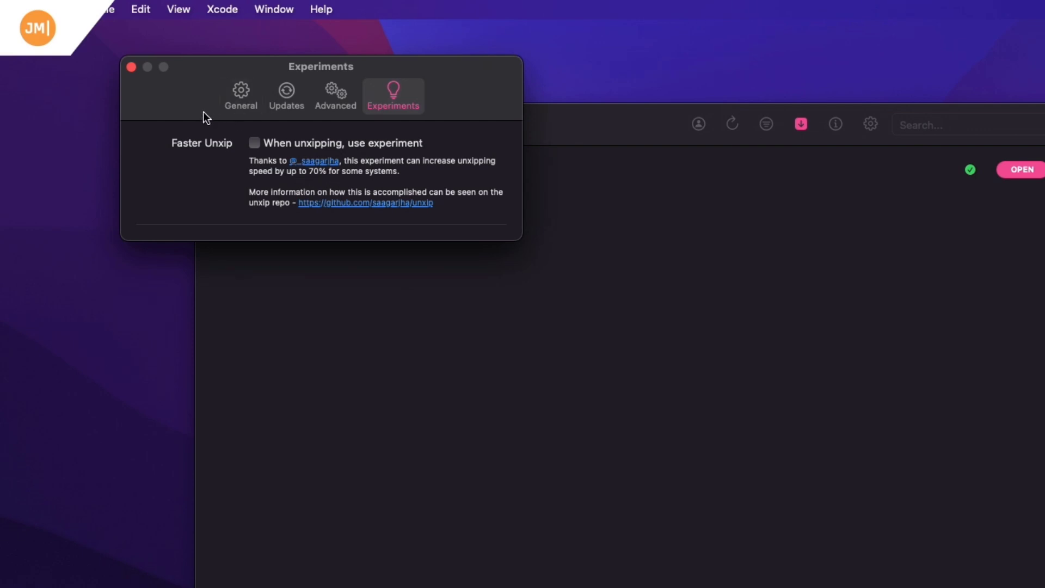
left_click(240, 95)
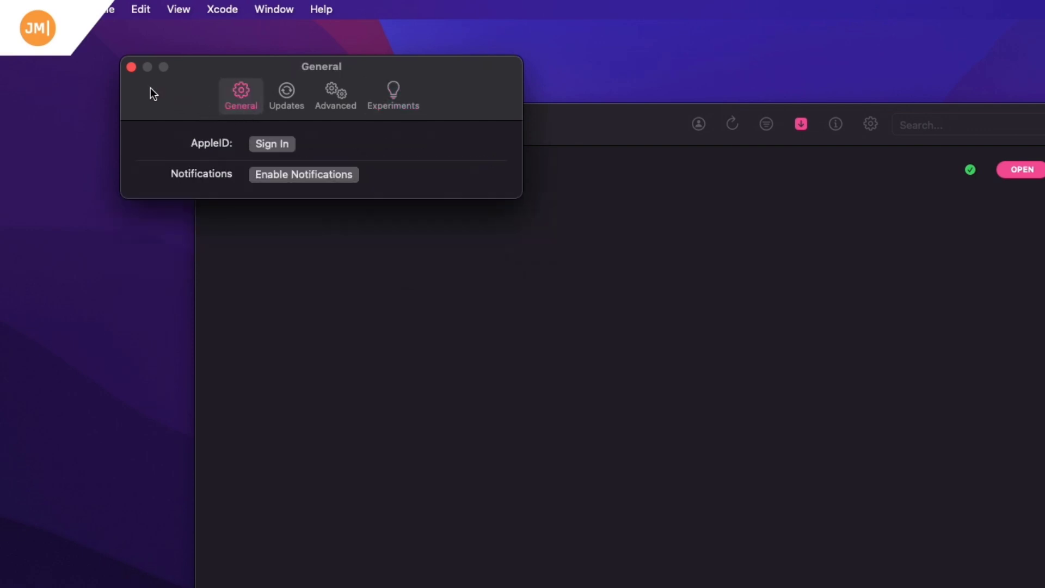
left_click(130, 67)
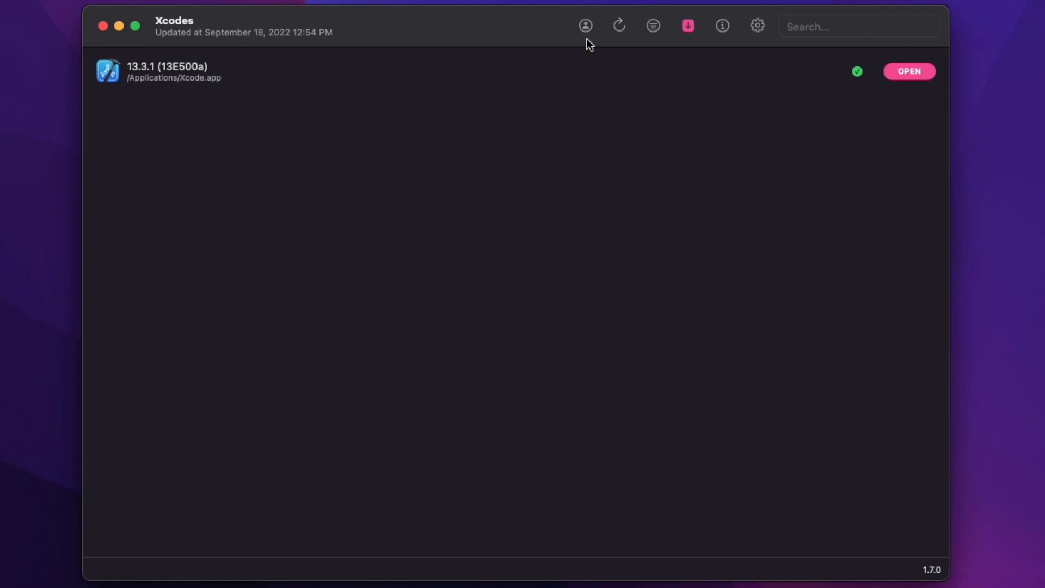
left_click(652, 25)
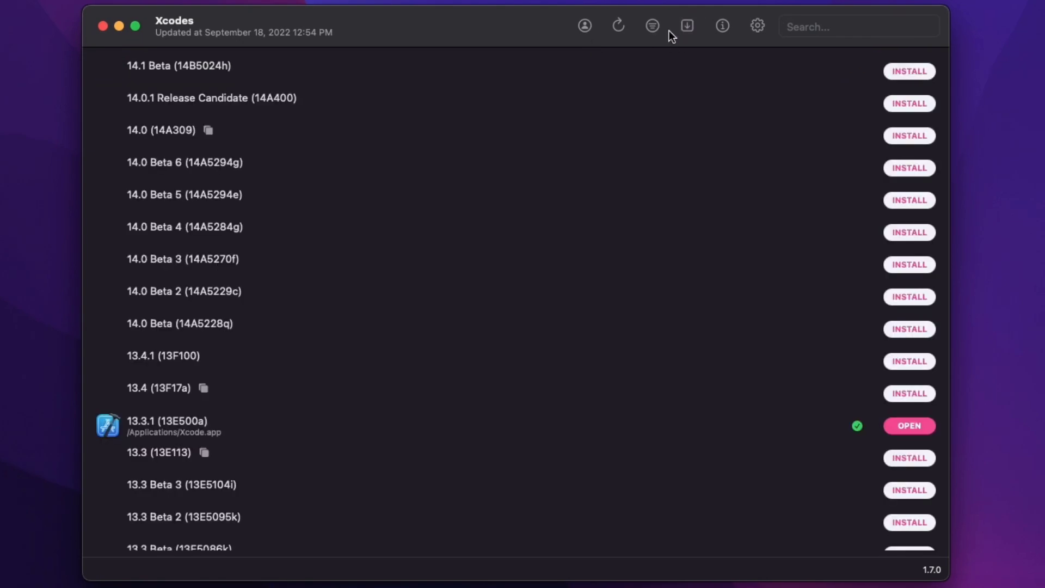
left_click(651, 25)
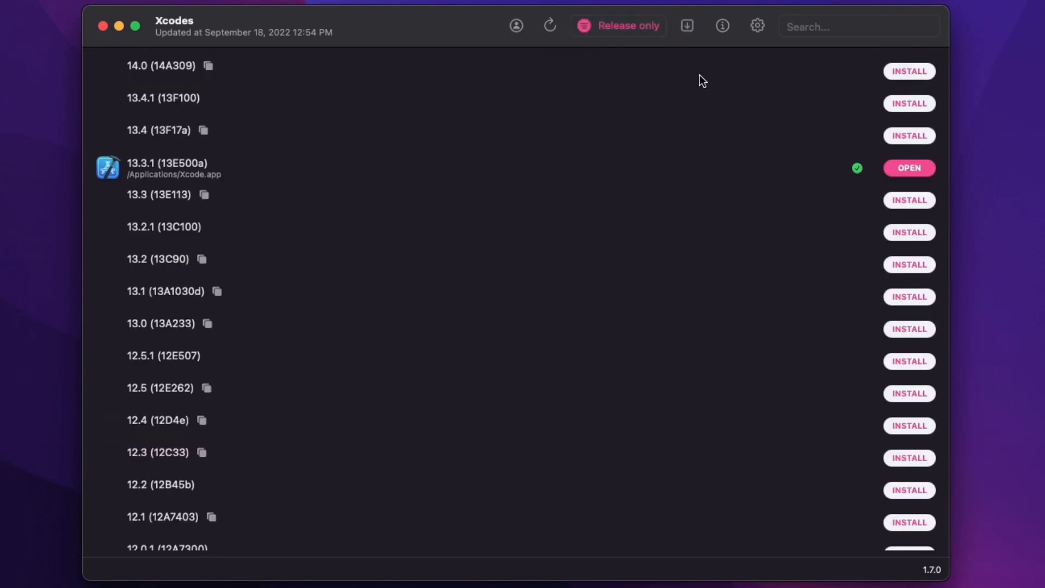
mouse_move(911, 76)
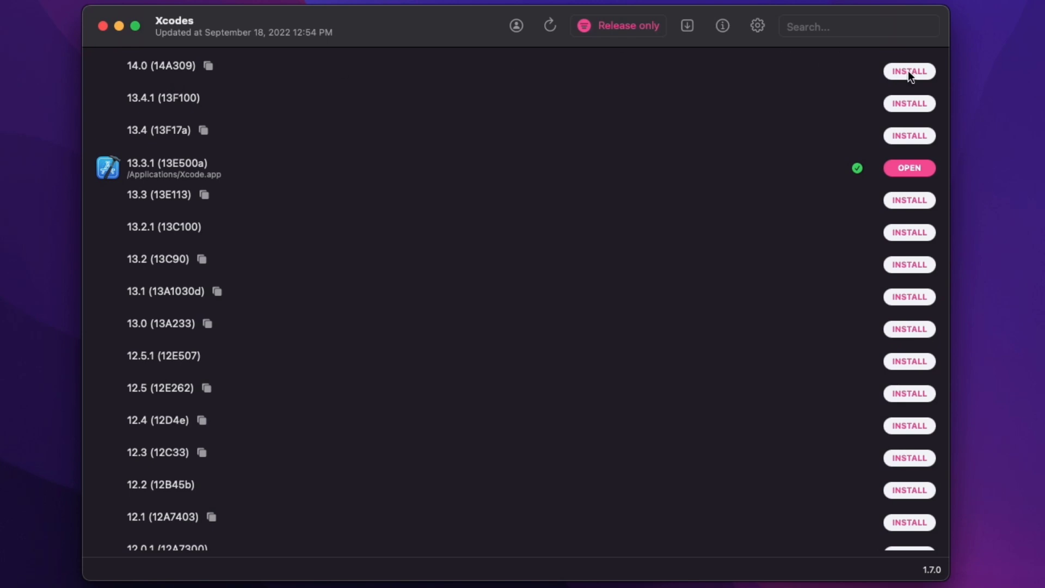
left_click(909, 71)
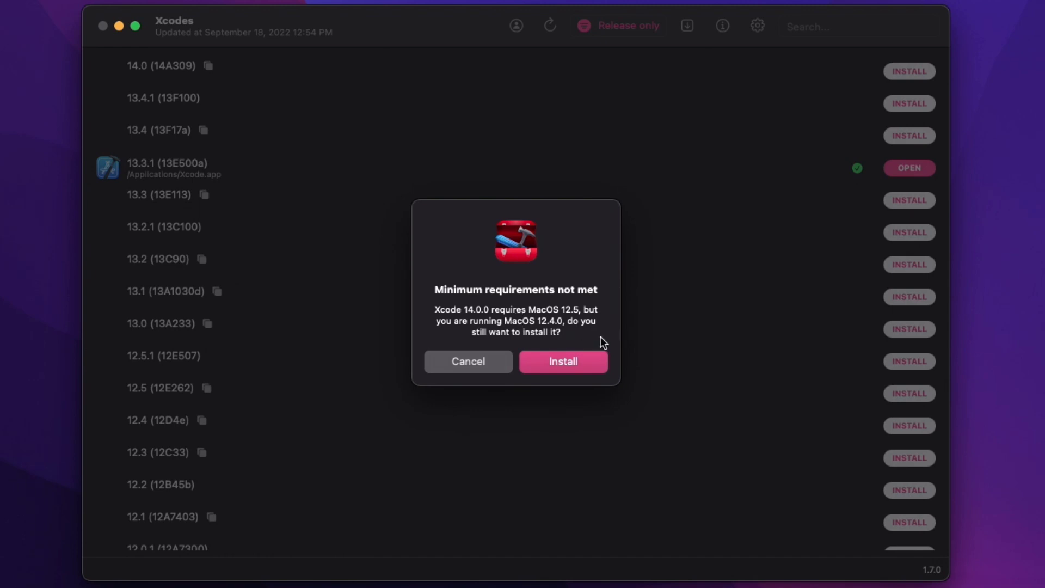
mouse_move(486, 369)
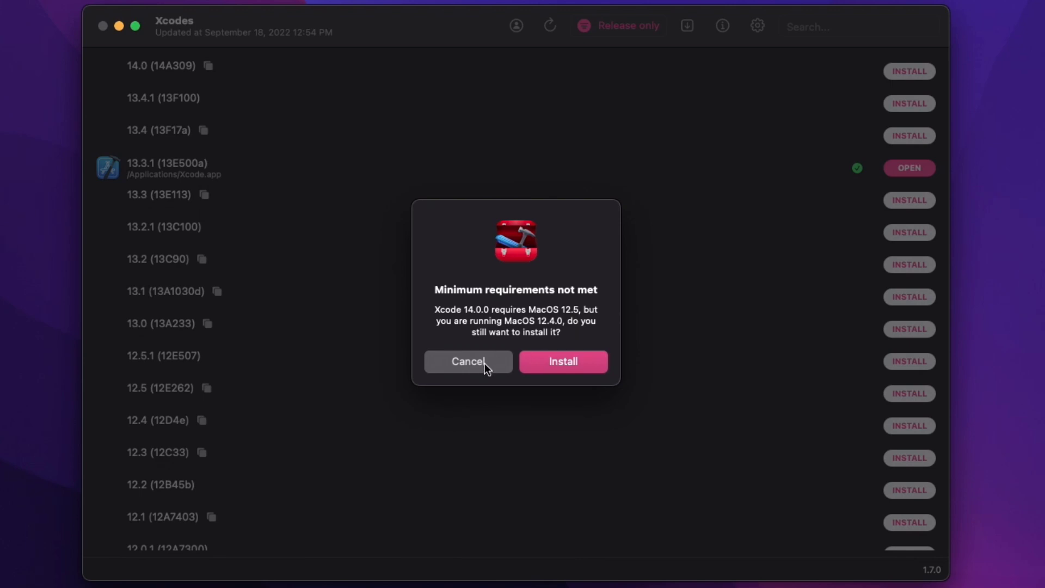
mouse_move(476, 376)
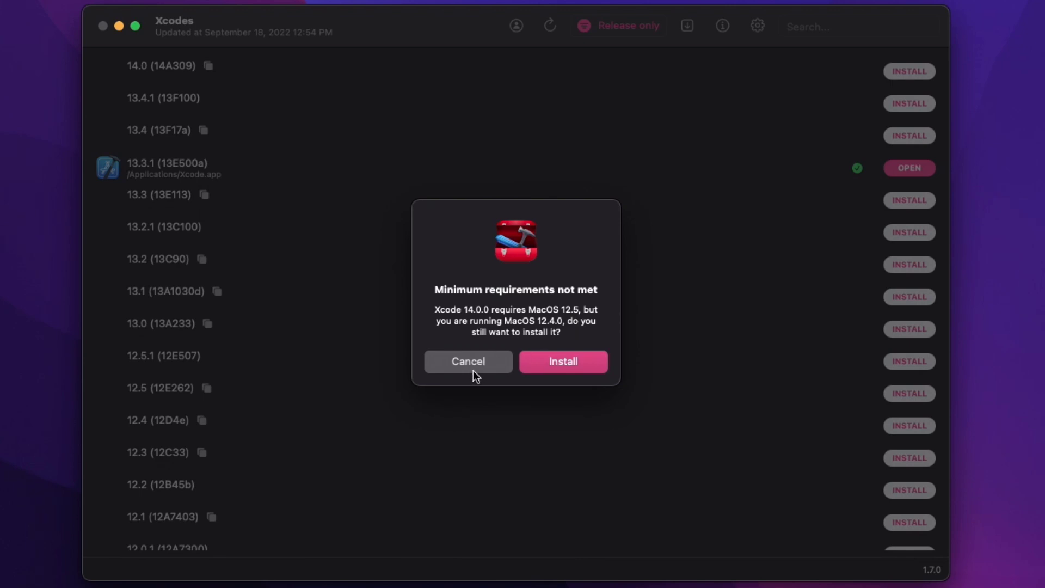
mouse_move(475, 374)
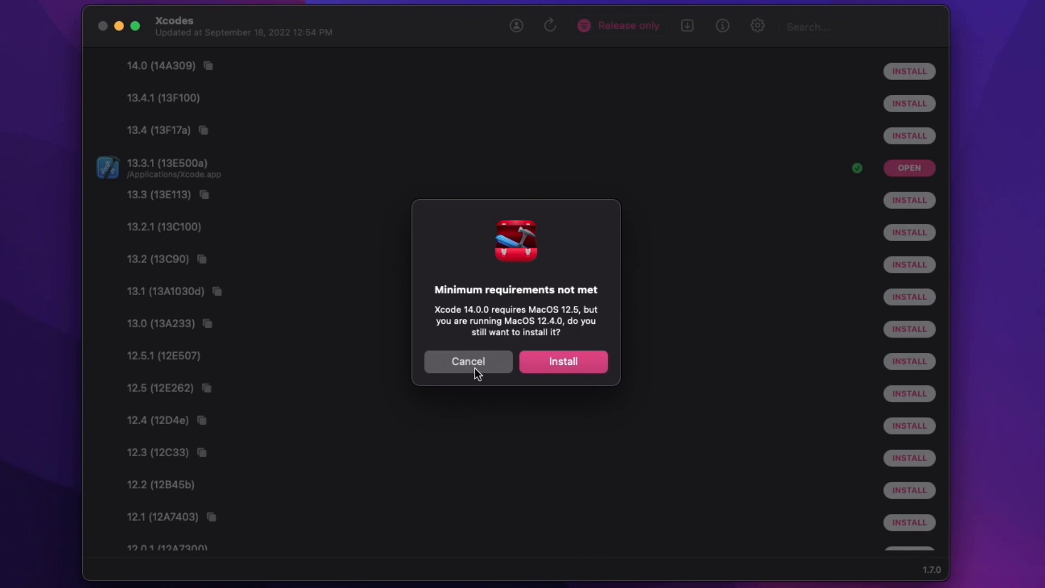
left_click(468, 361)
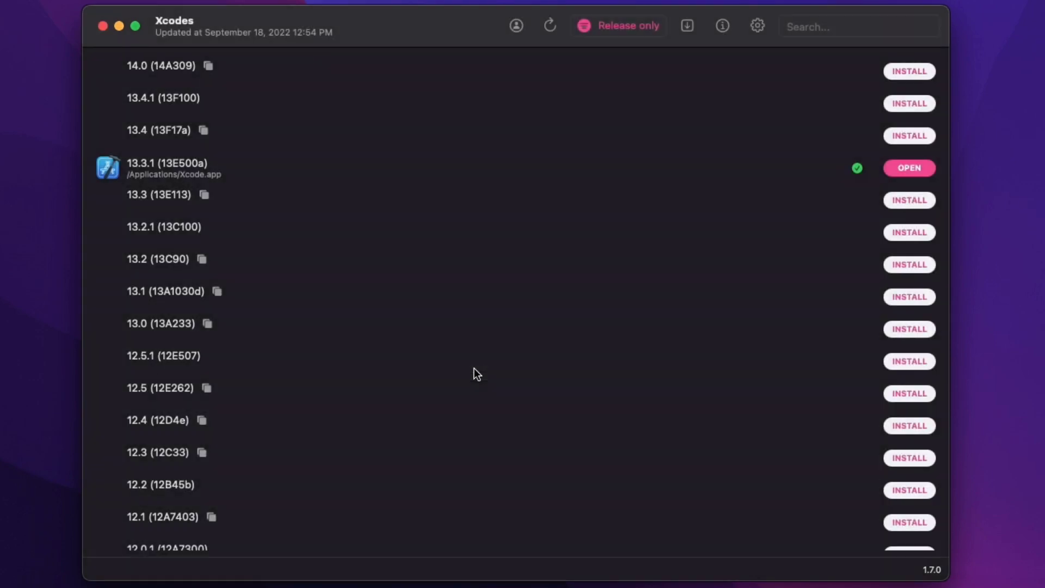
mouse_move(915, 111)
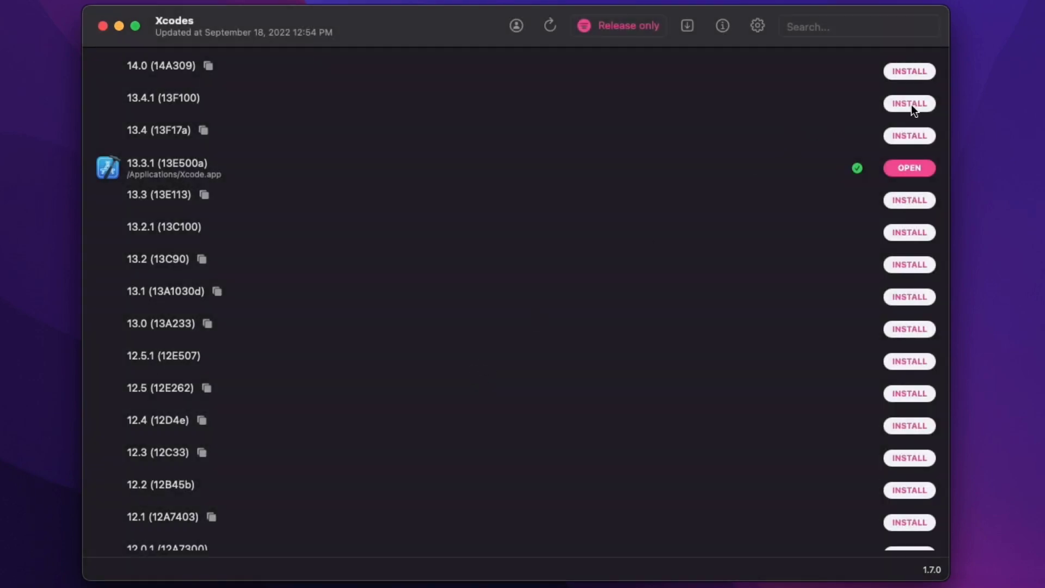
Attempt installing 13.4.1, dismiss the not-authorized alert, and enter an Apple ID account
left_click(909, 103)
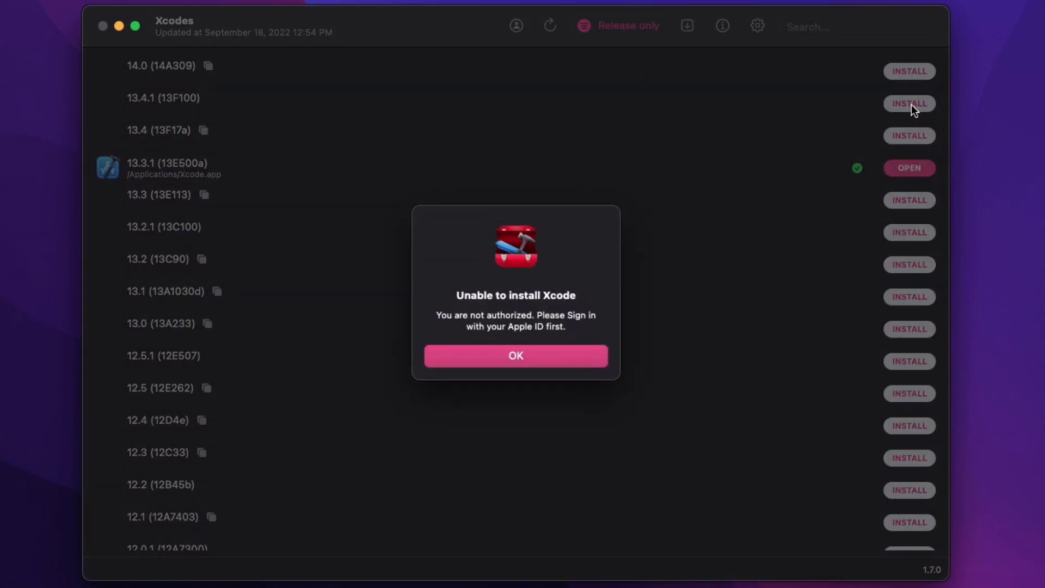
mouse_move(553, 339)
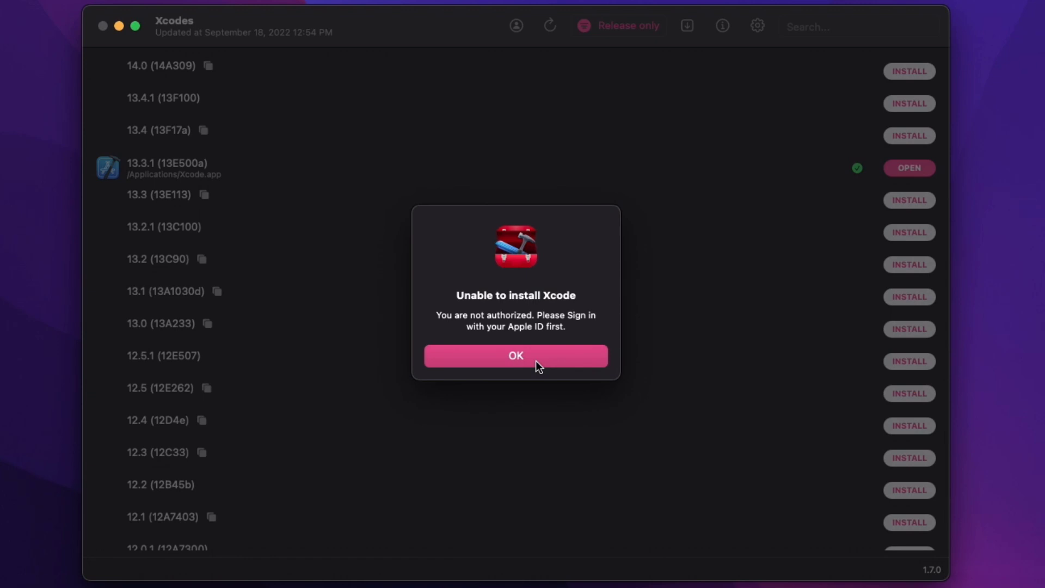
left_click(514, 355)
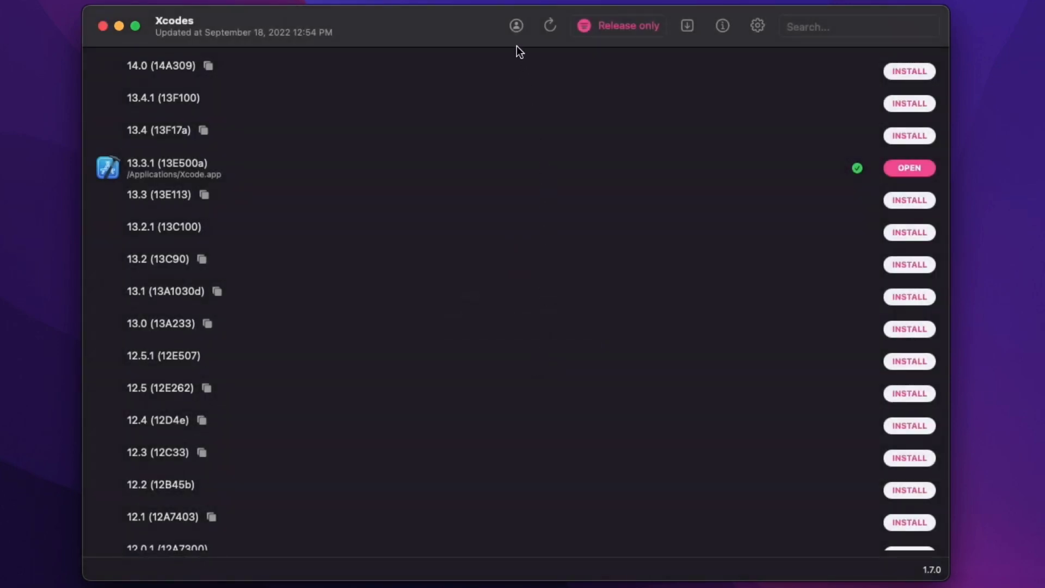
left_click(517, 25)
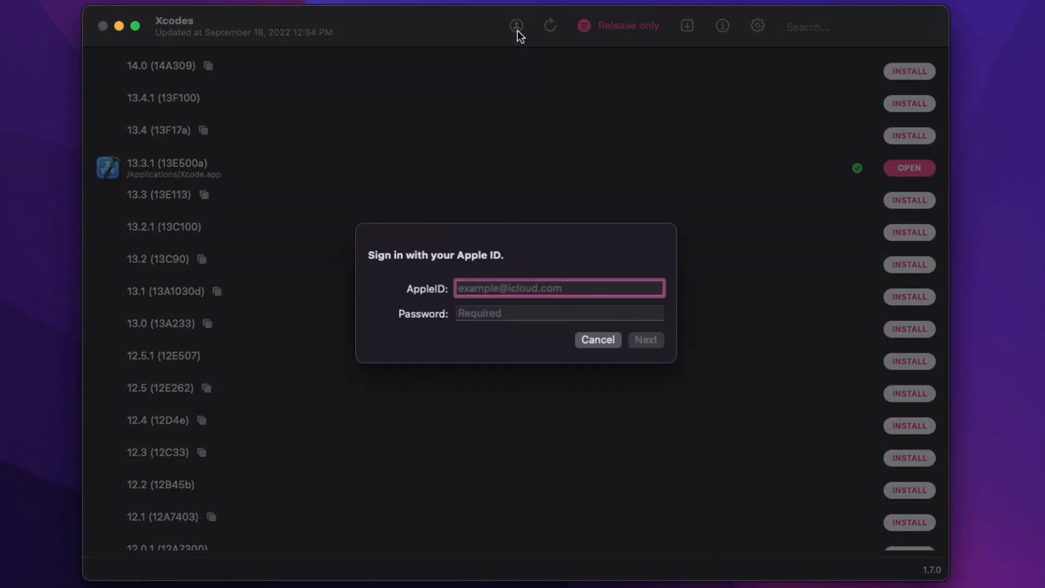
left_click(597, 339)
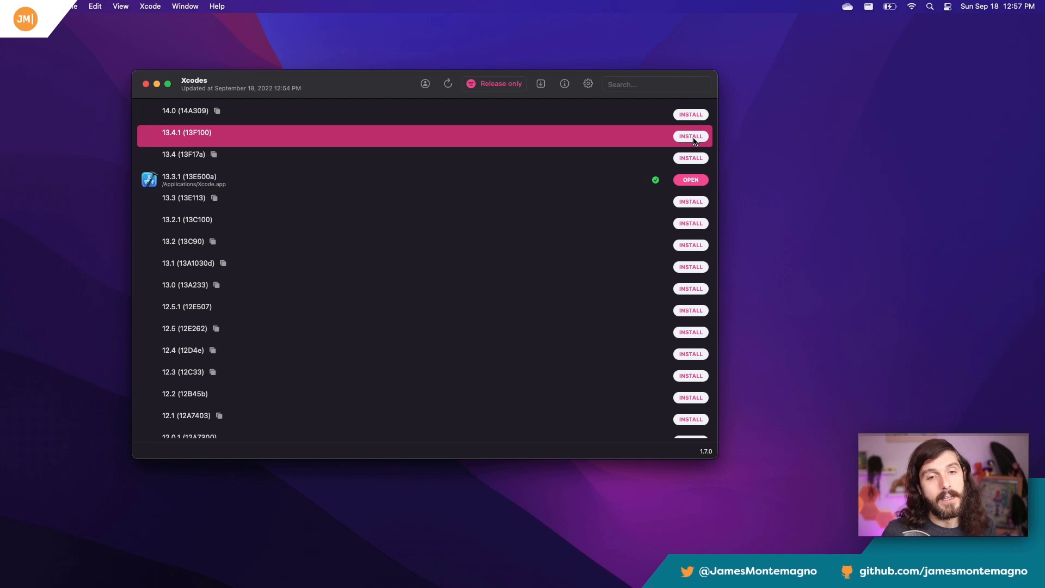
Start installing Xcode 13.4.1, then cycle the filter through Beta only back to Release only
left_click(691, 136)
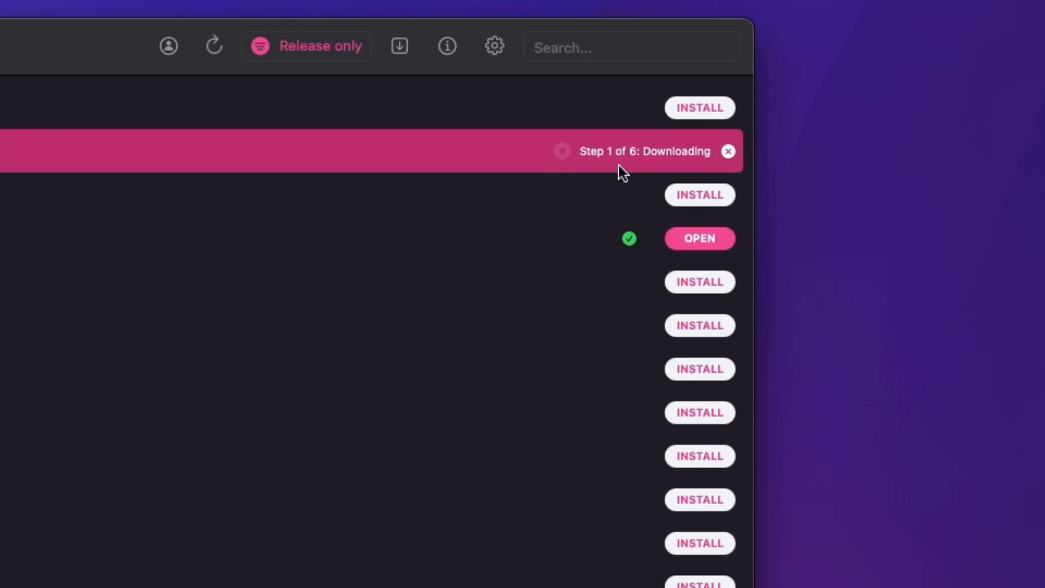
mouse_move(613, 175)
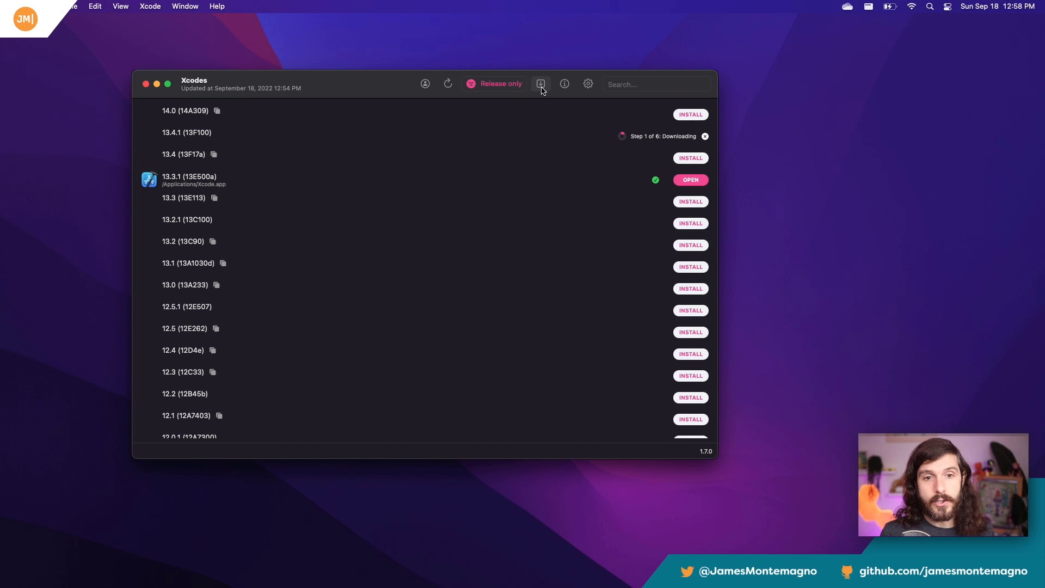
left_click(498, 84)
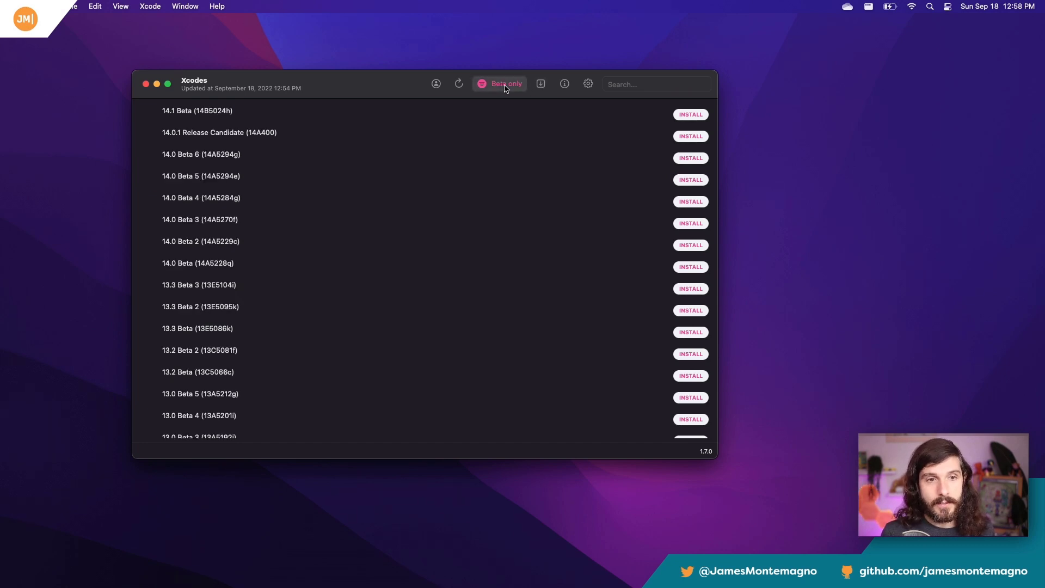
left_click(499, 83)
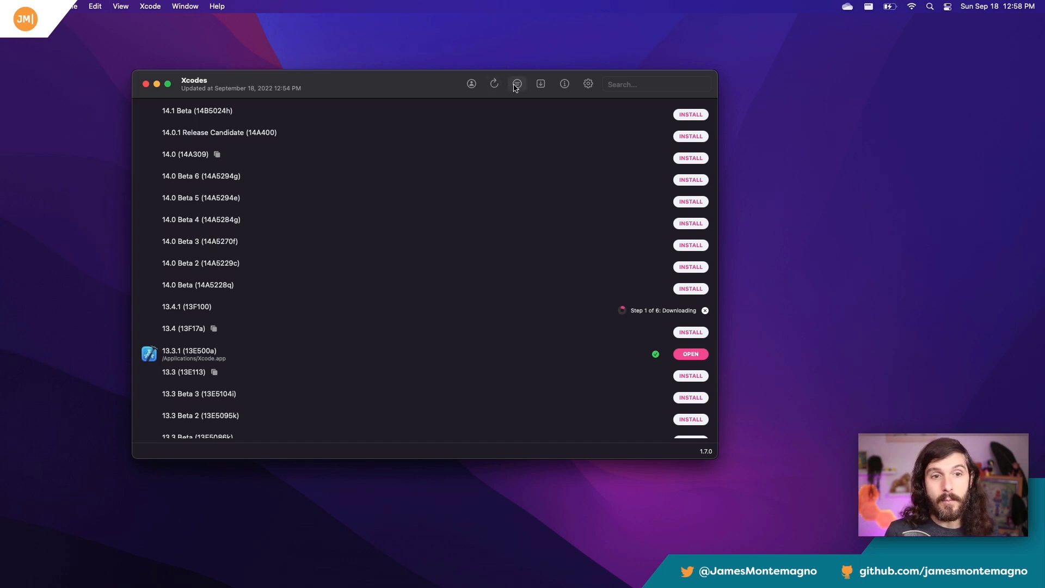
left_click(517, 84)
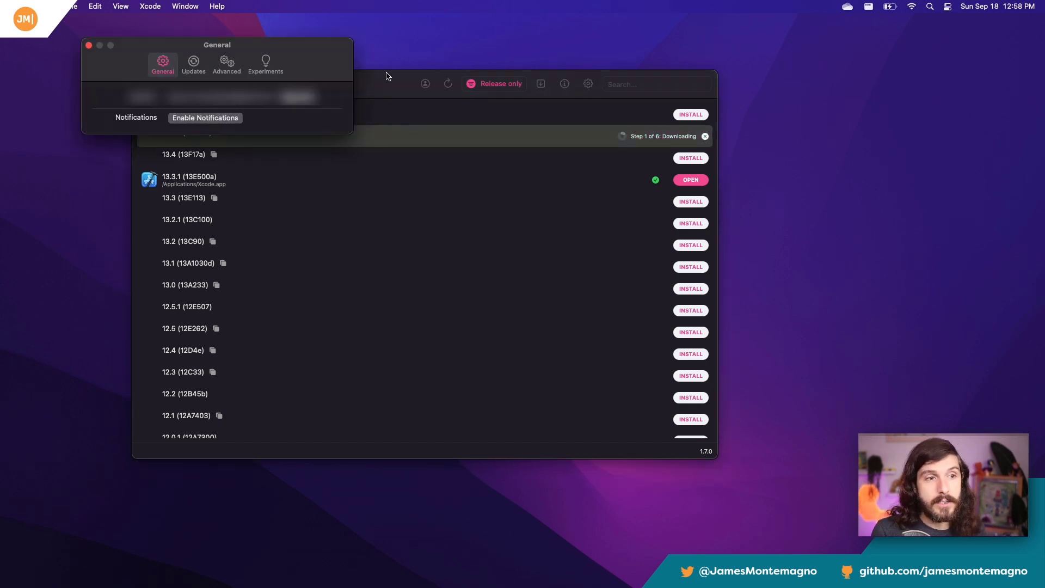
Switch Preferences to the Advanced tab with install path, cache path and naming options
left_click(226, 64)
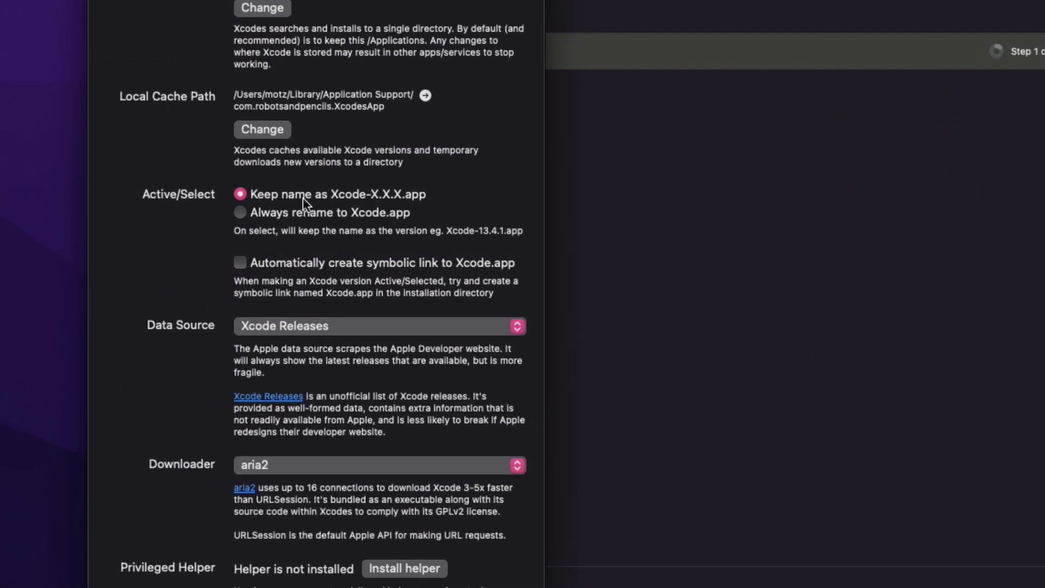
mouse_move(344, 205)
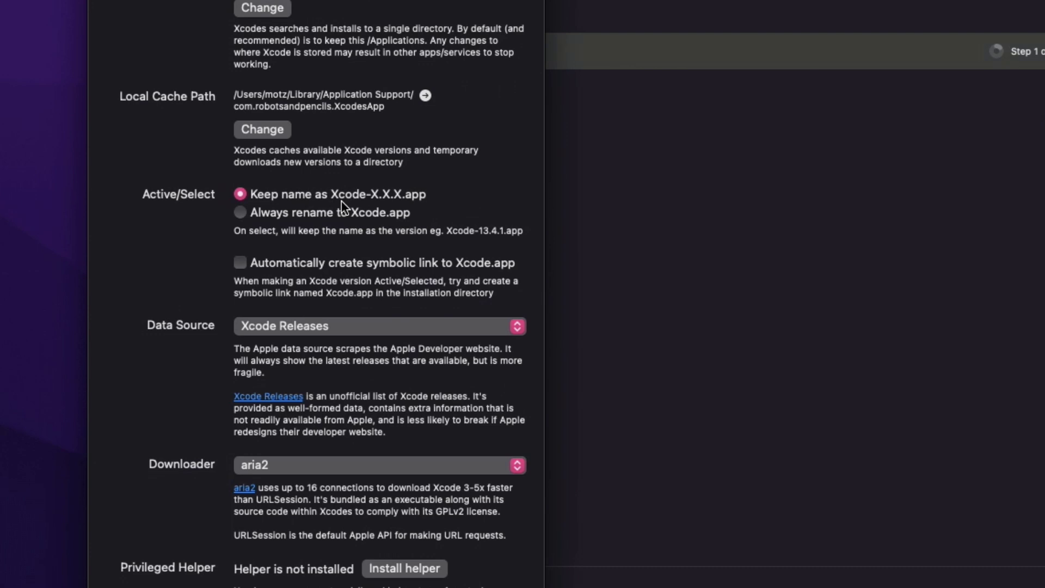
mouse_move(392, 203)
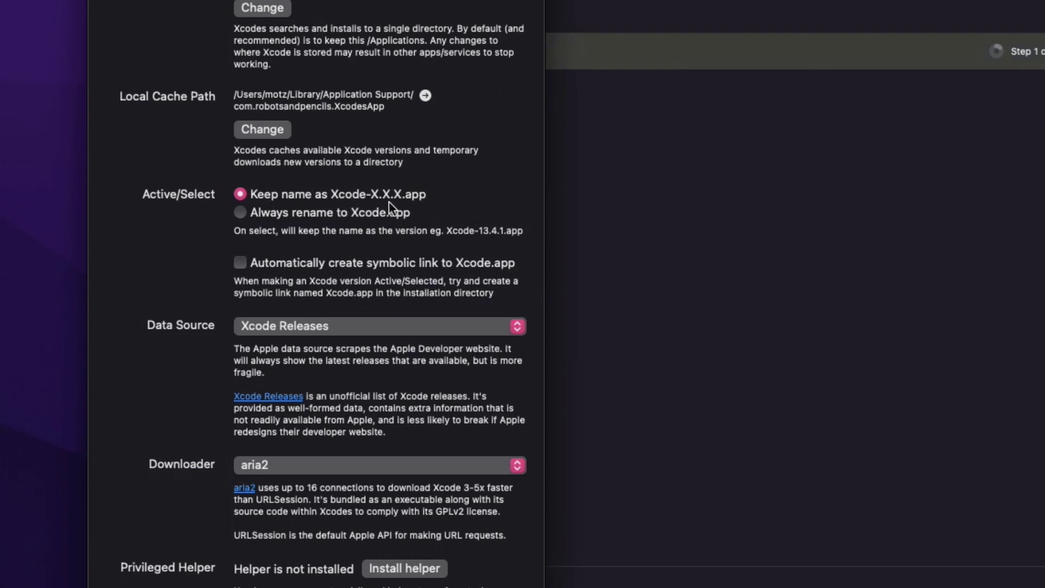
mouse_move(407, 234)
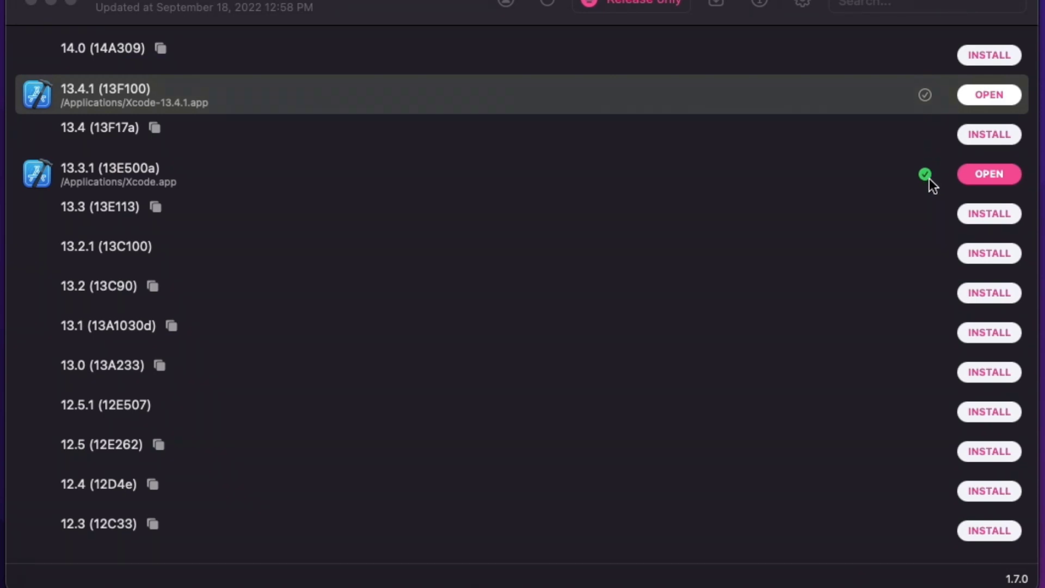
mouse_move(928, 103)
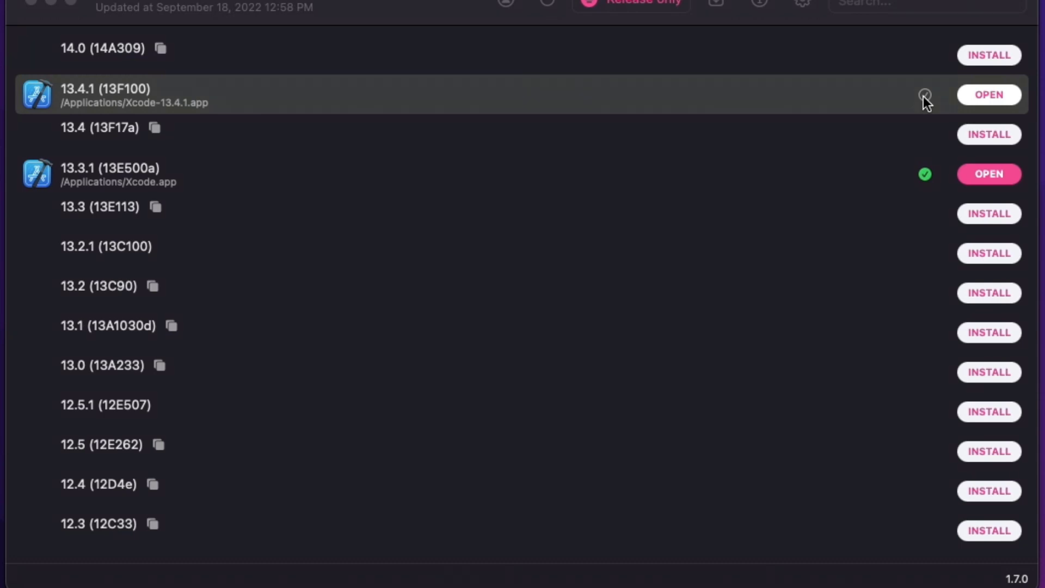
mouse_move(205, 108)
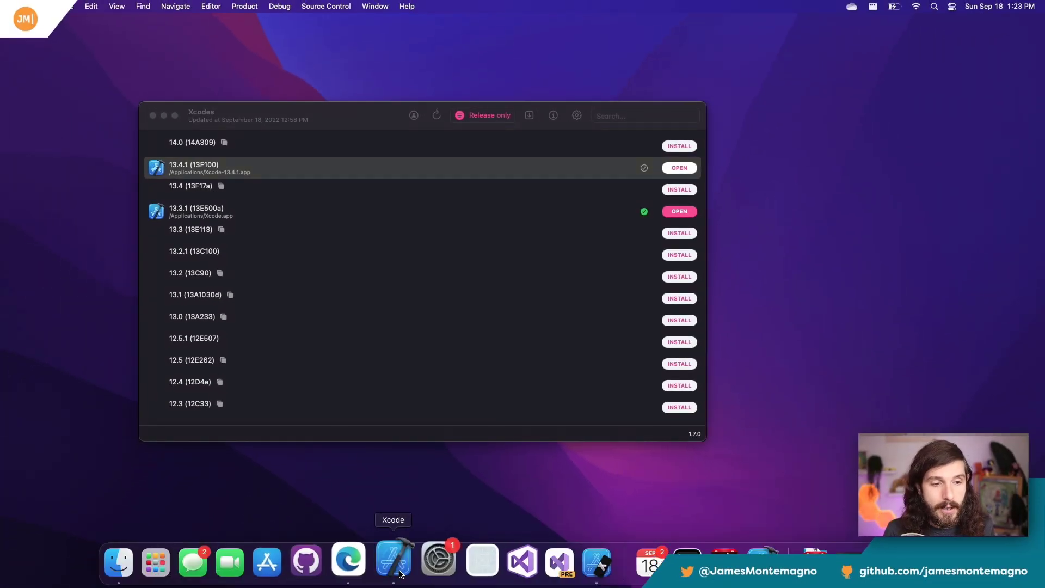
Open Xcode 13.4.1 (13F100) from the Xcodes list to show its Welcome window
left_click(393, 560)
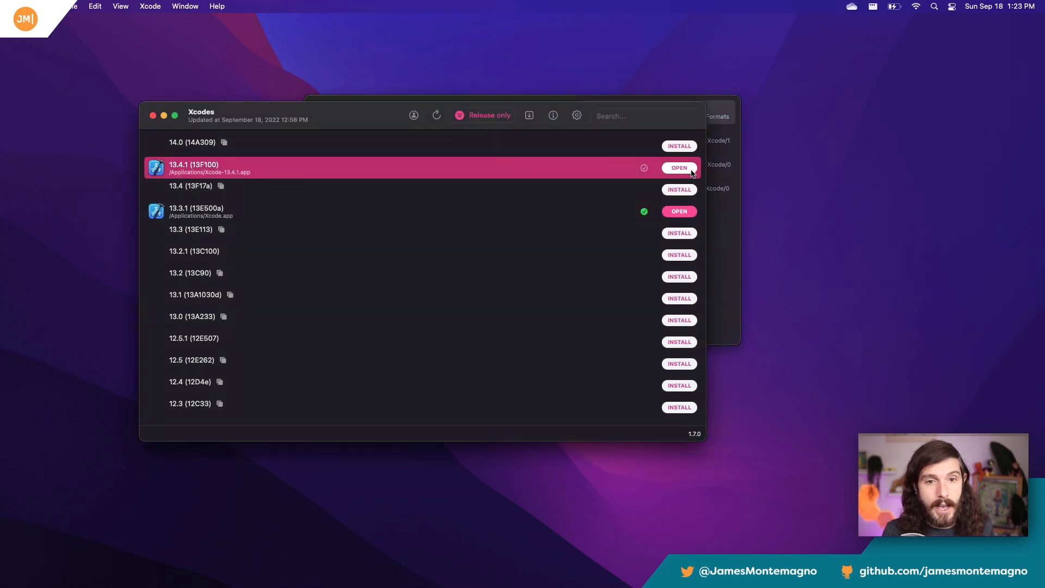
left_click(679, 167)
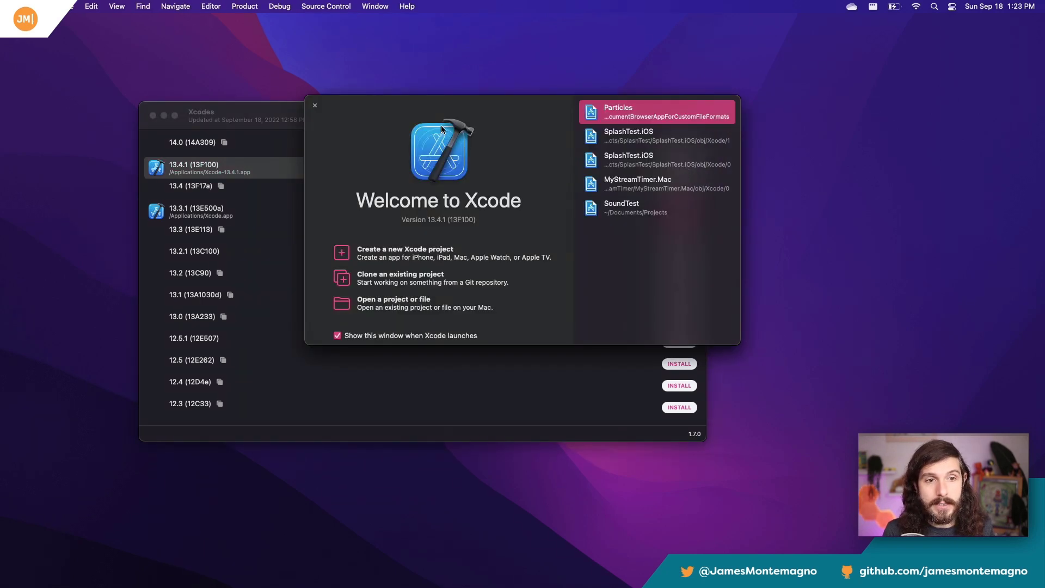